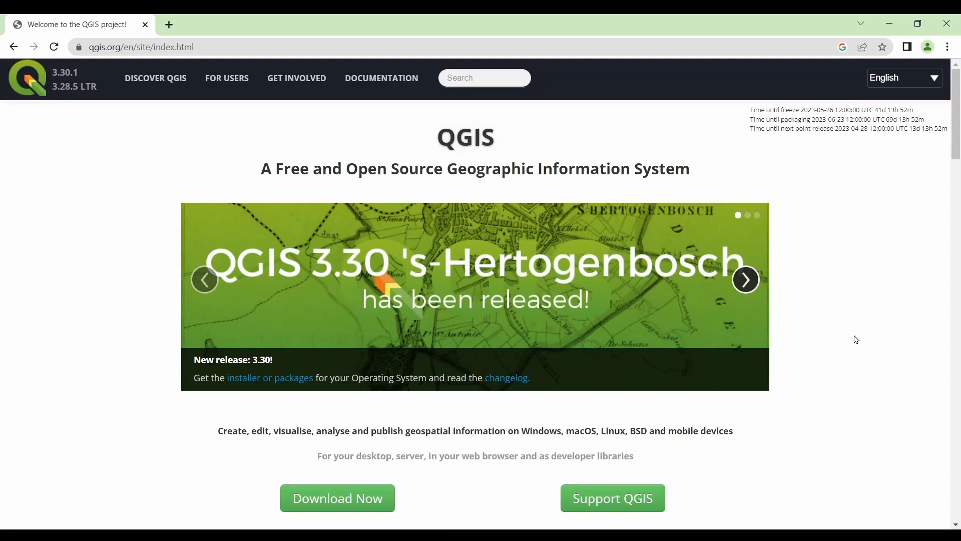
mouse_move(847, 346)
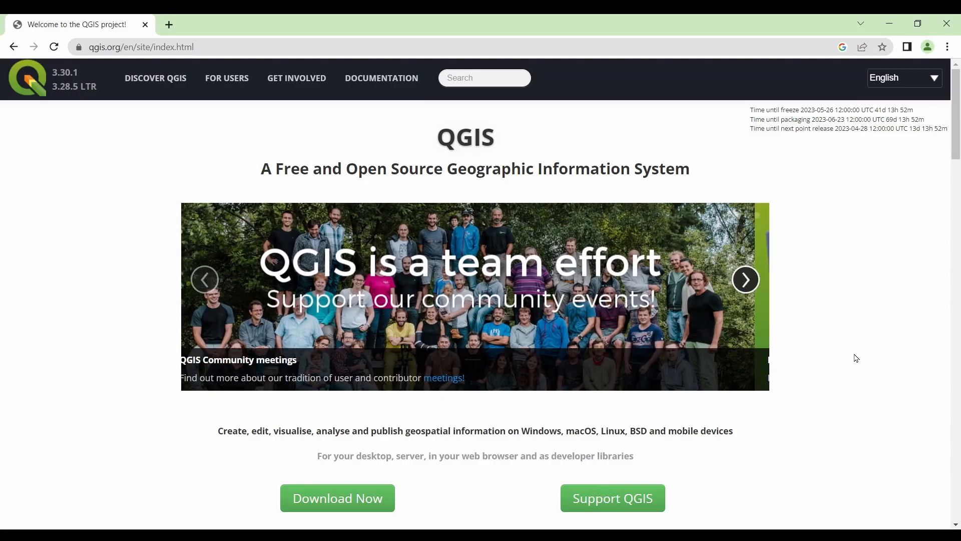
Navigate from the QGIS homepage to the Windows download page via Download Now.
left_click(745, 279)
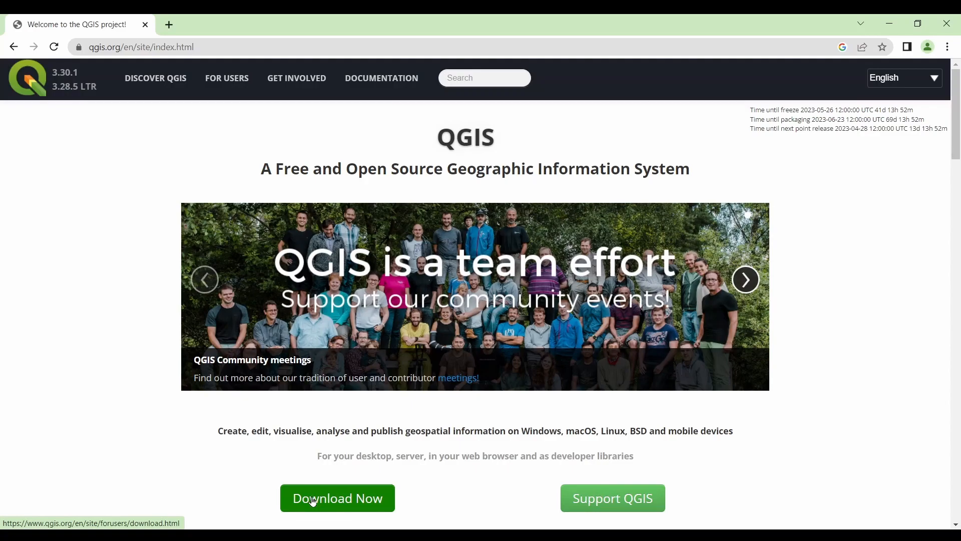
left_click(337, 498)
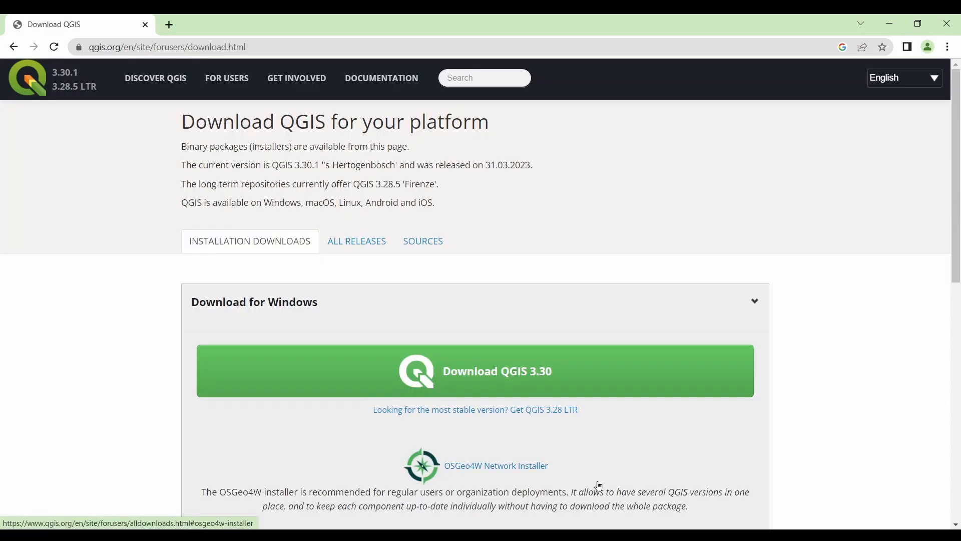
mouse_move(488, 373)
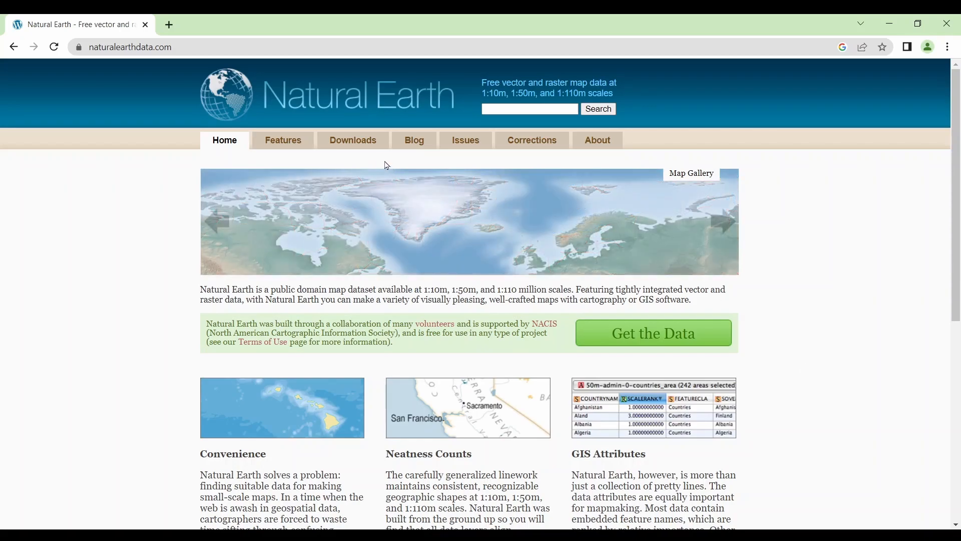
Download the Natural Earth quick start kit from the site's Downloads section.
left_click(353, 141)
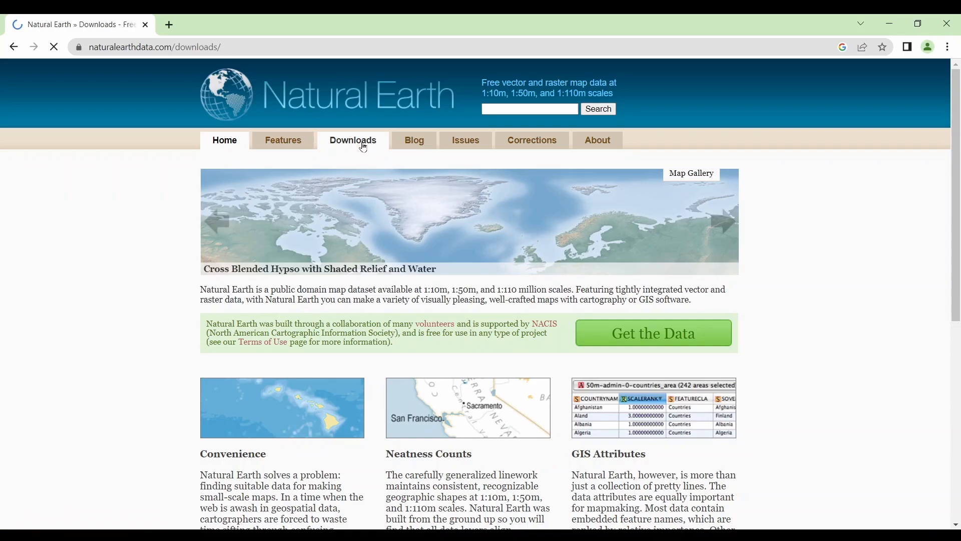
left_click(352, 140)
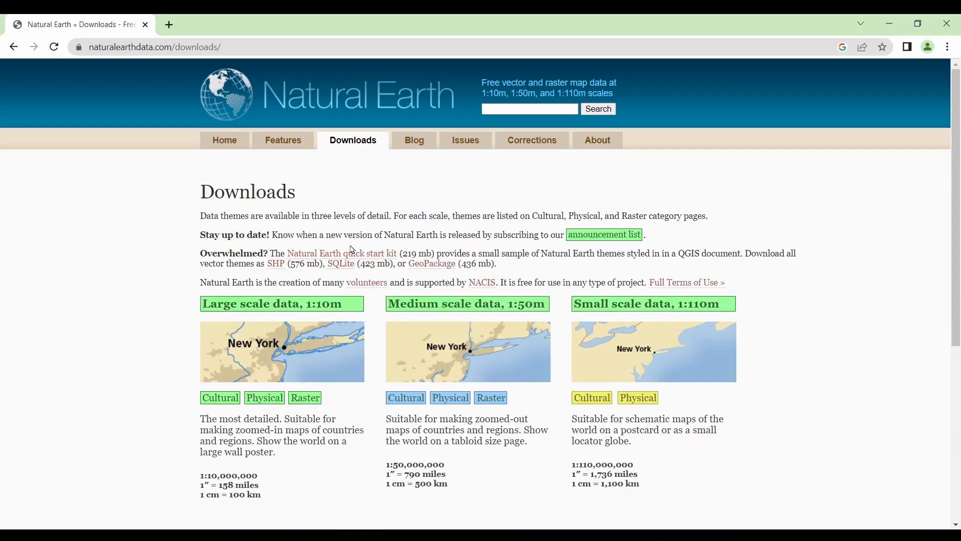
mouse_move(341, 253)
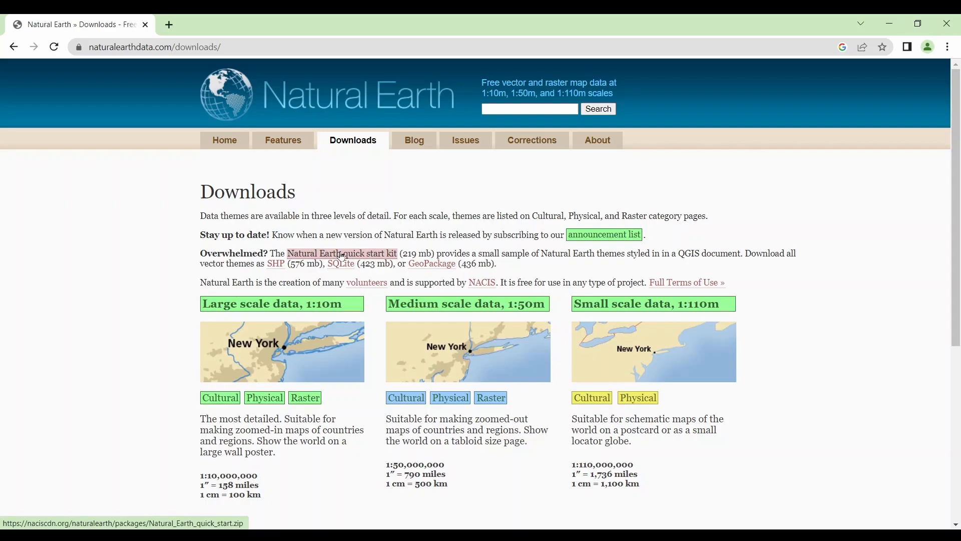
left_click(342, 254)
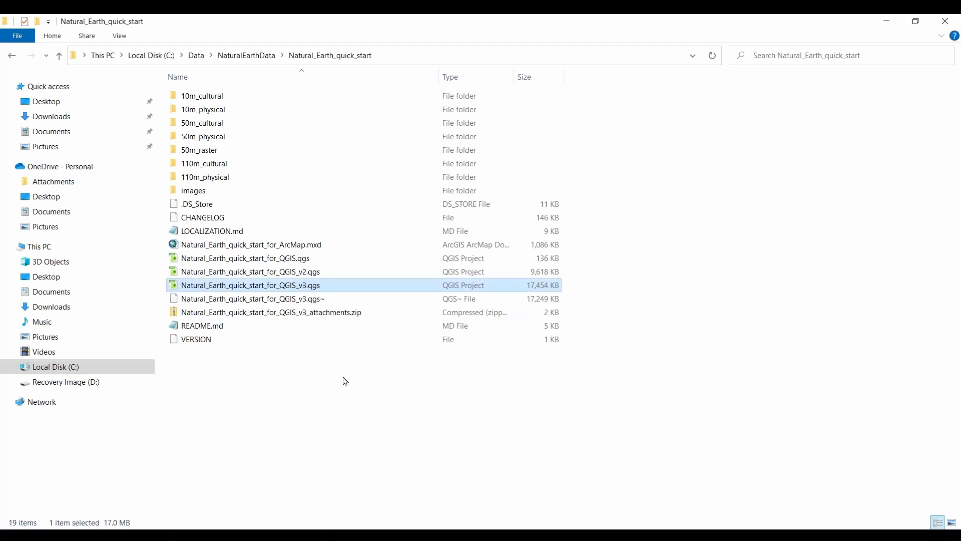
mouse_move(363, 403)
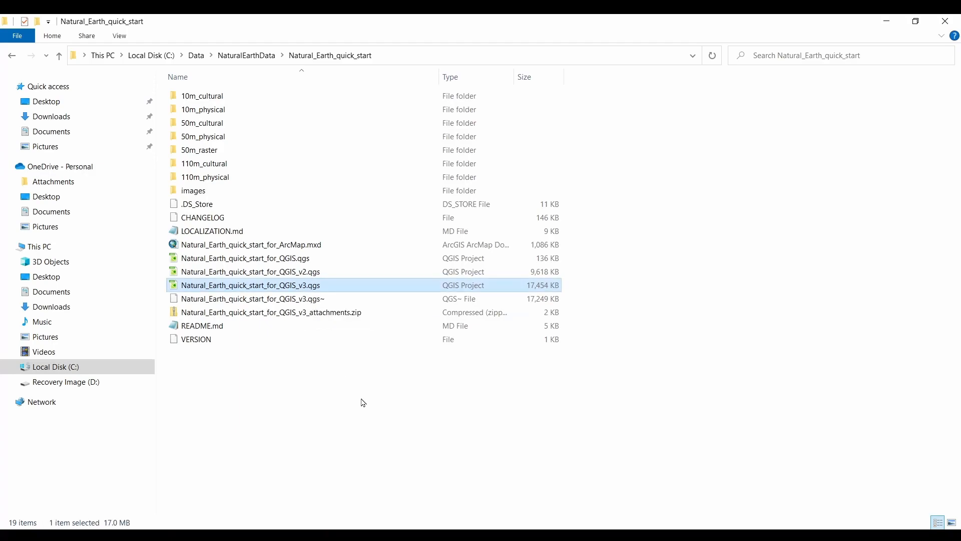
Load the quick start v3 project, collapse the z0 group and recenter the map on North America.
double_click(251, 286)
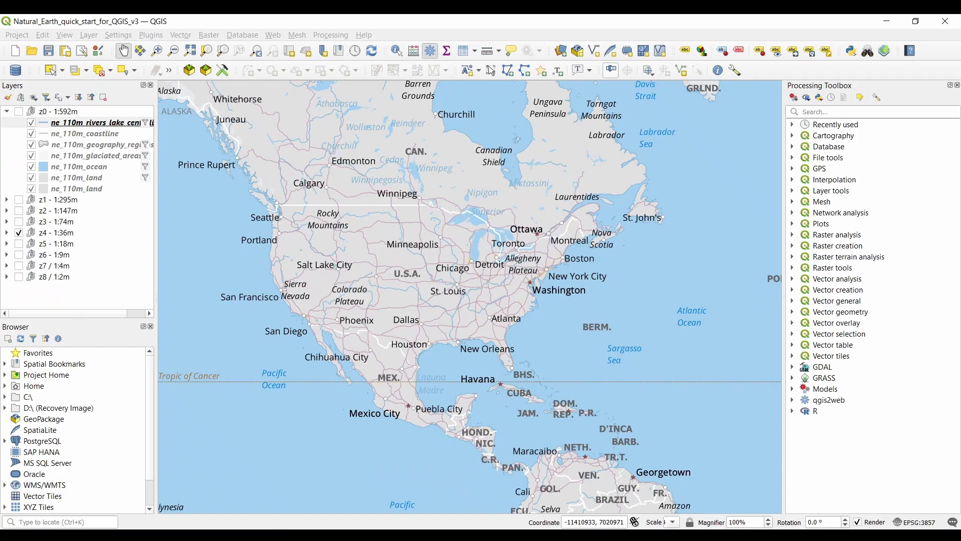
mouse_move(610, 354)
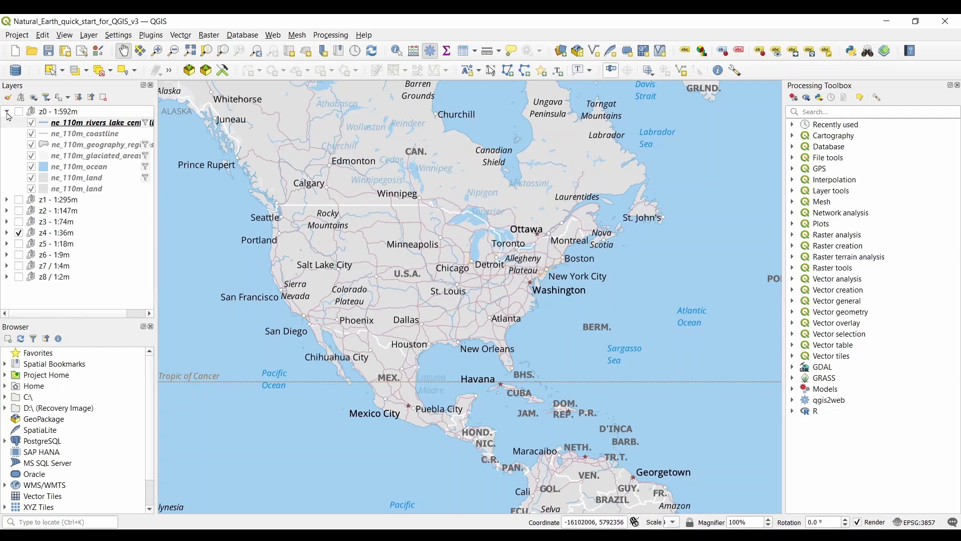
left_click(7, 111)
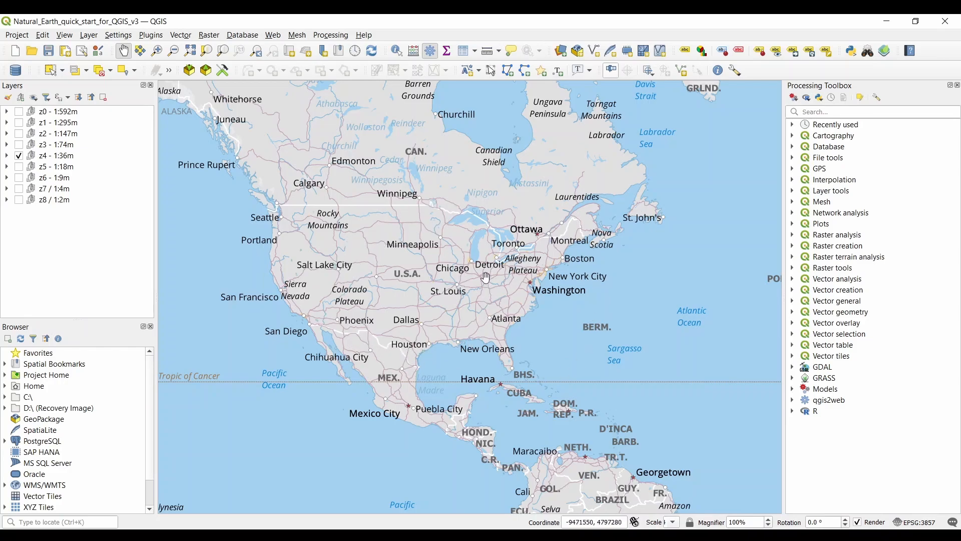
scroll("down", 3)
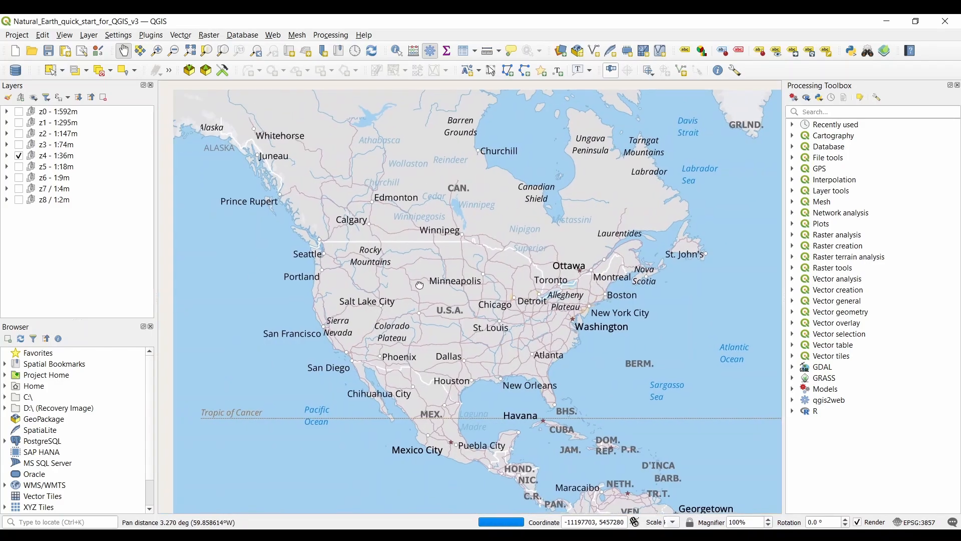
left_click_drag(420, 286, 463, 320)
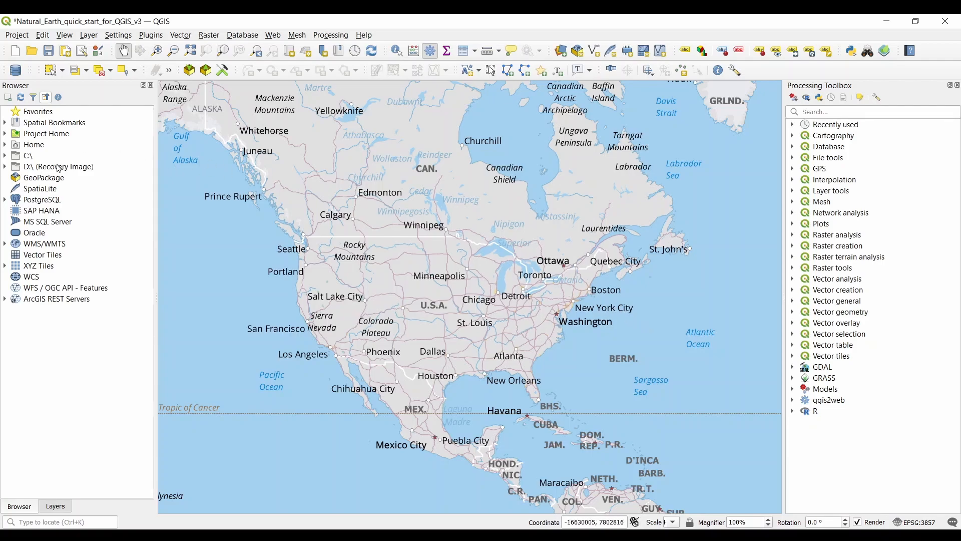
Start a new shapefile from the D:\ entry in the Browser panel.
right_click(58, 166)
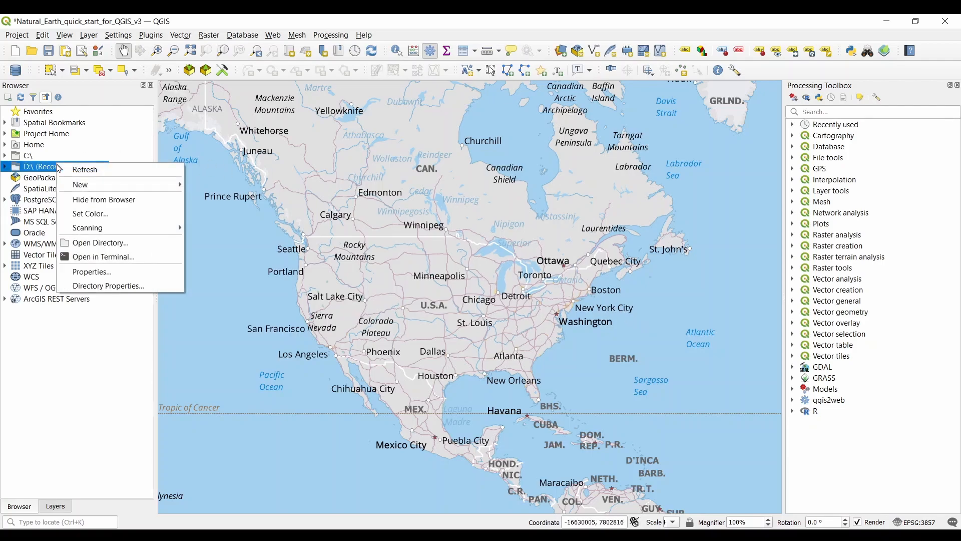
mouse_move(86, 170)
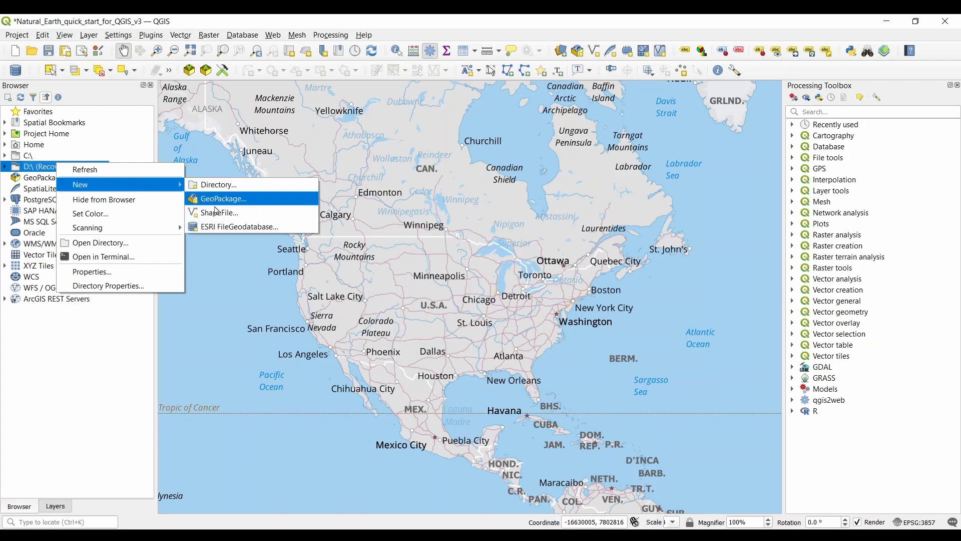
left_click(218, 212)
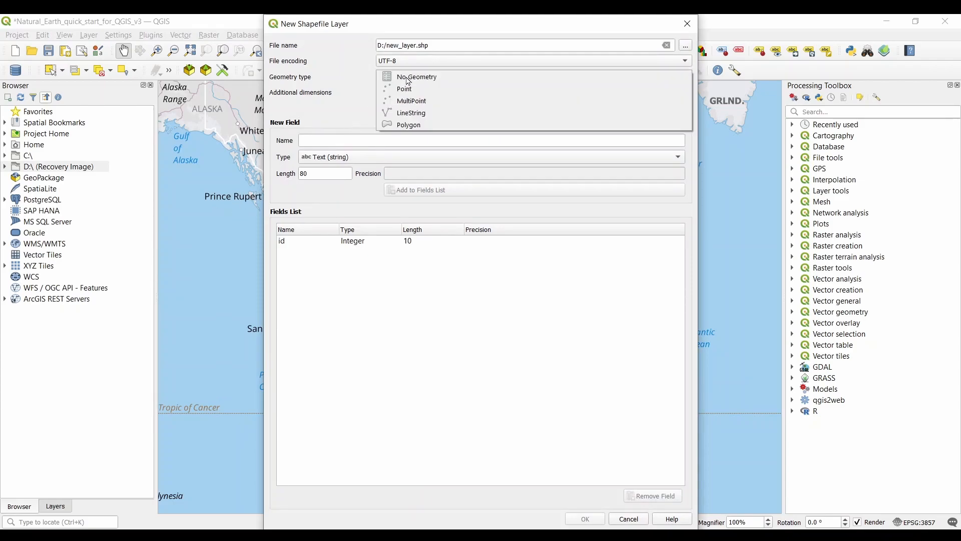
Create a Point geometry shapefile saved as D:/layer.shp.
left_click(403, 88)
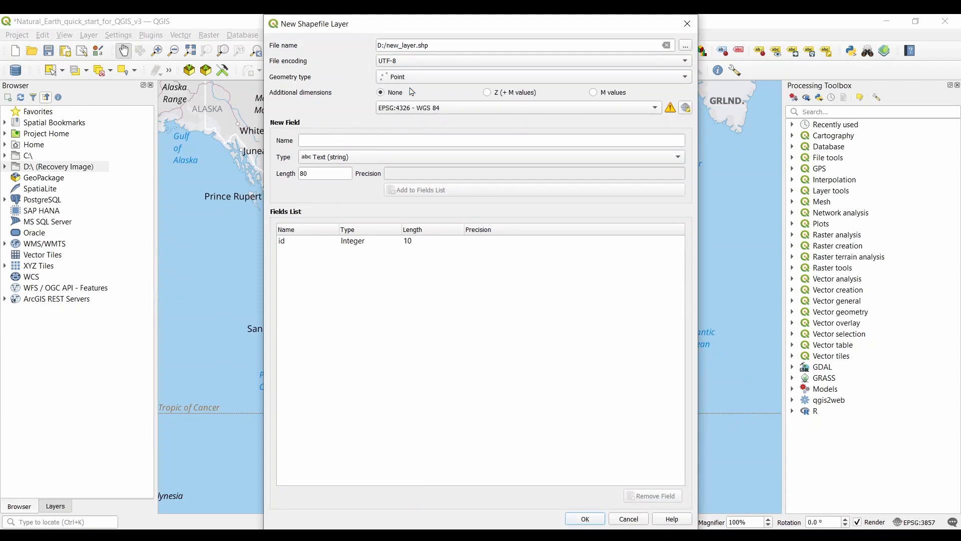
mouse_move(499, 101)
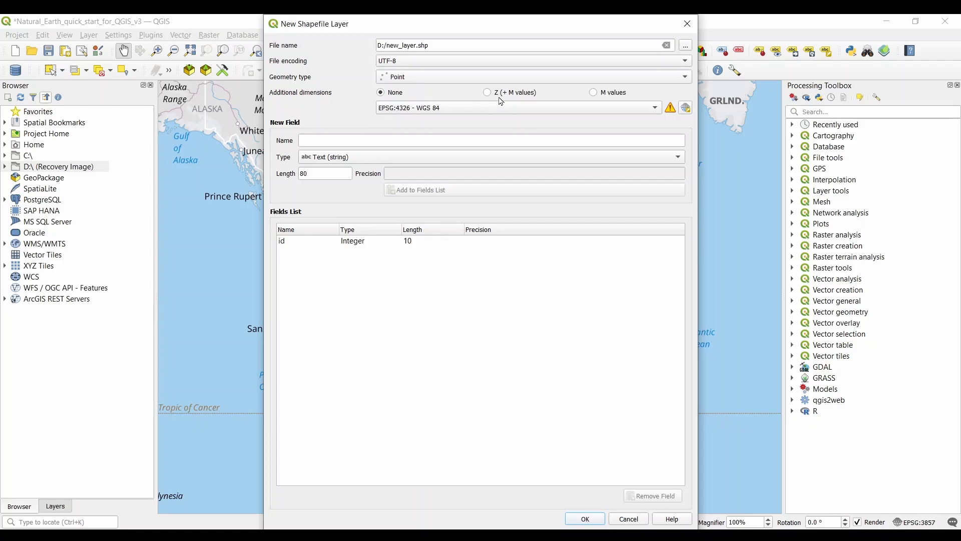
mouse_move(500, 98)
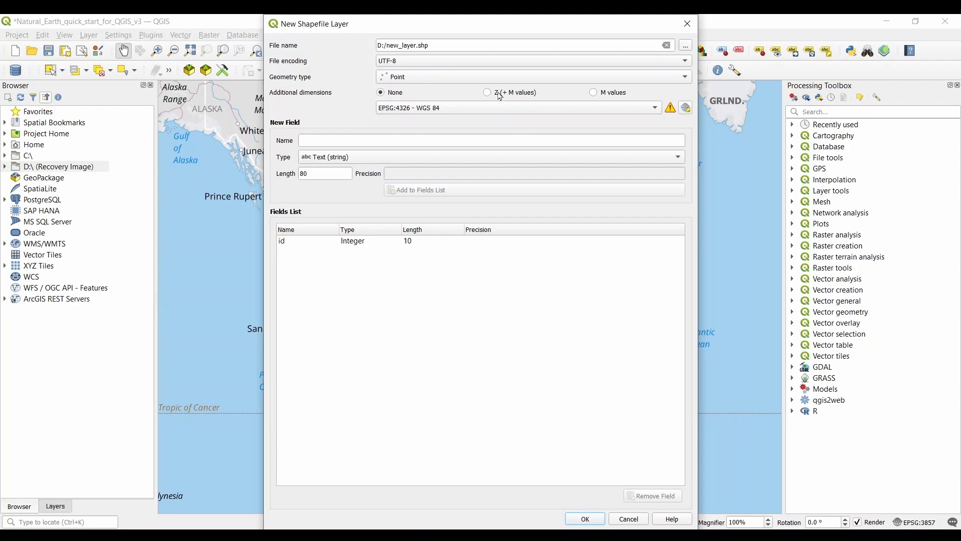
double_click(394, 45)
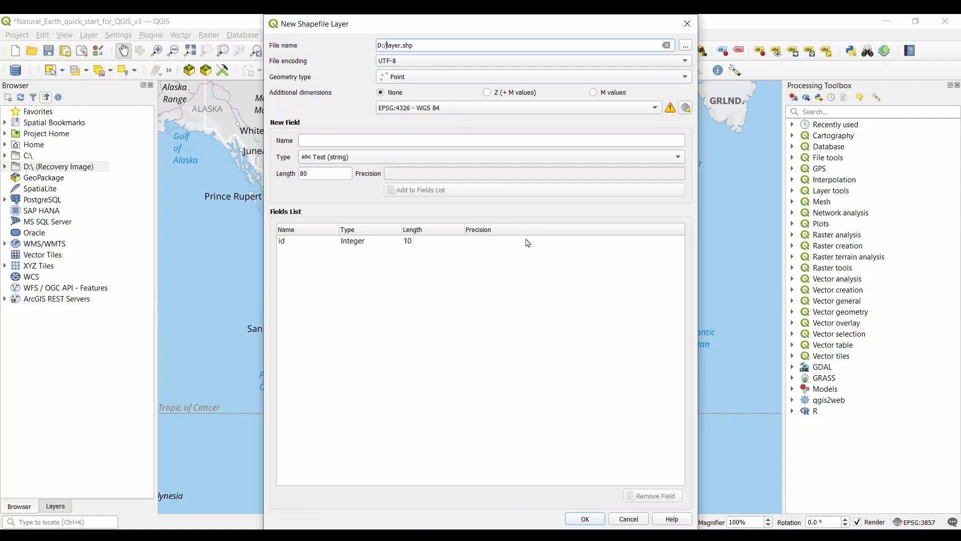
mouse_move(556, 348)
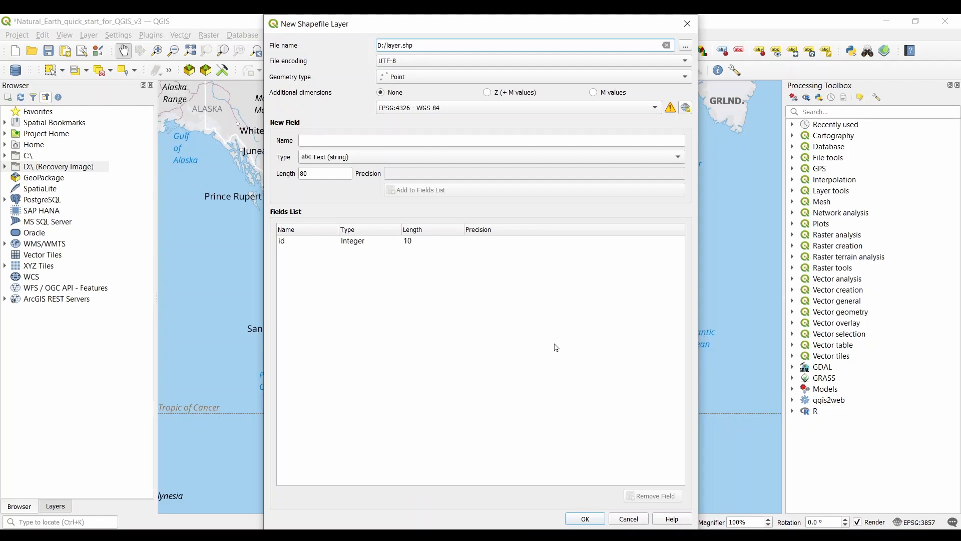
left_click(584, 522)
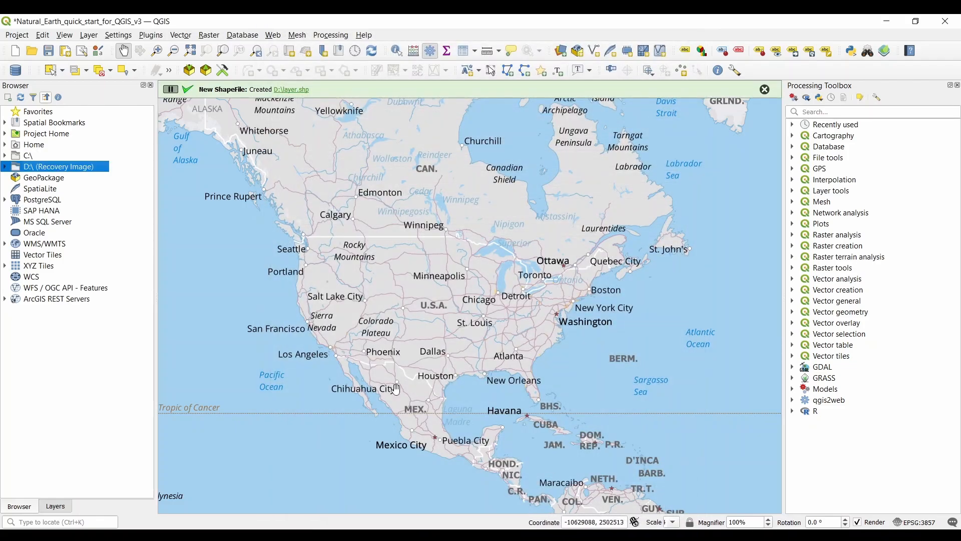
Verify layer.shp appears under D:\ and return to the Layers panel.
left_click(5, 166)
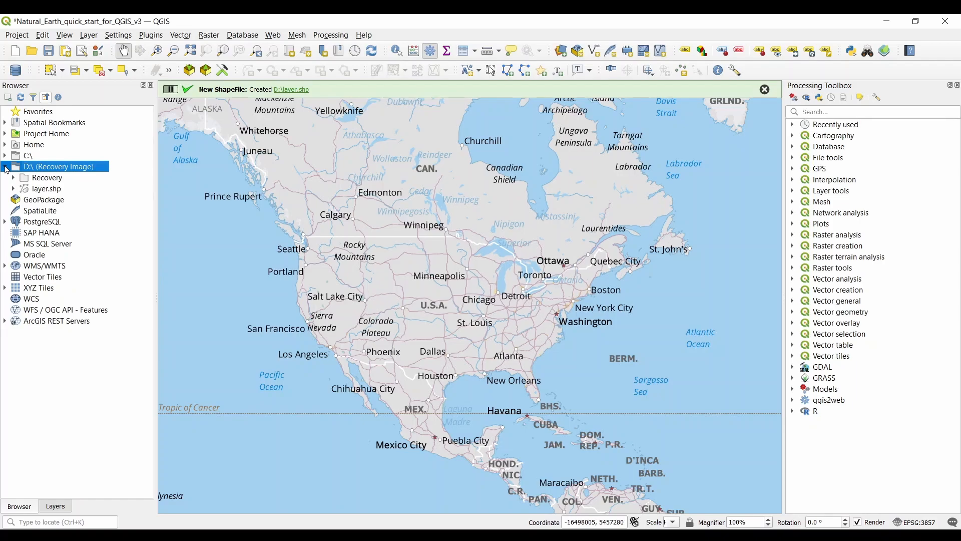
left_click(47, 188)
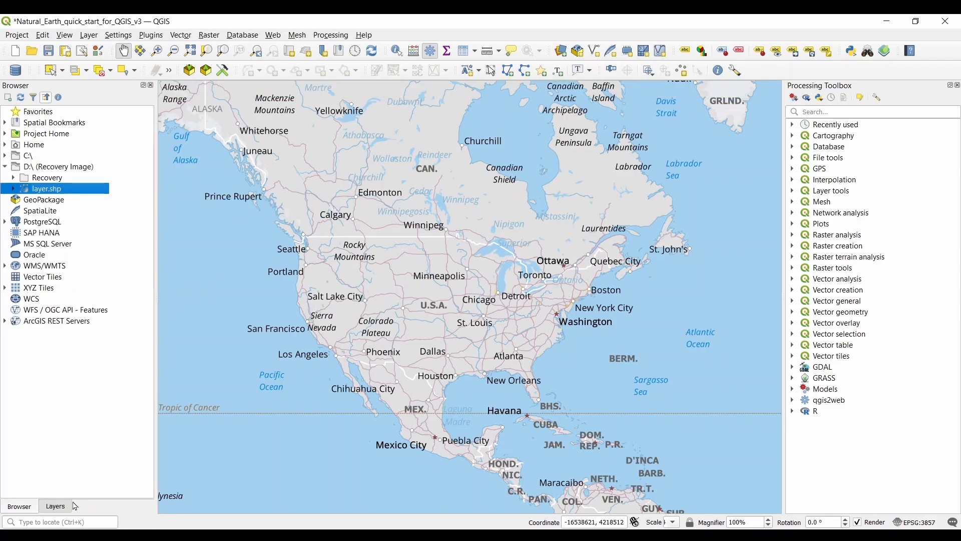
left_click(54, 506)
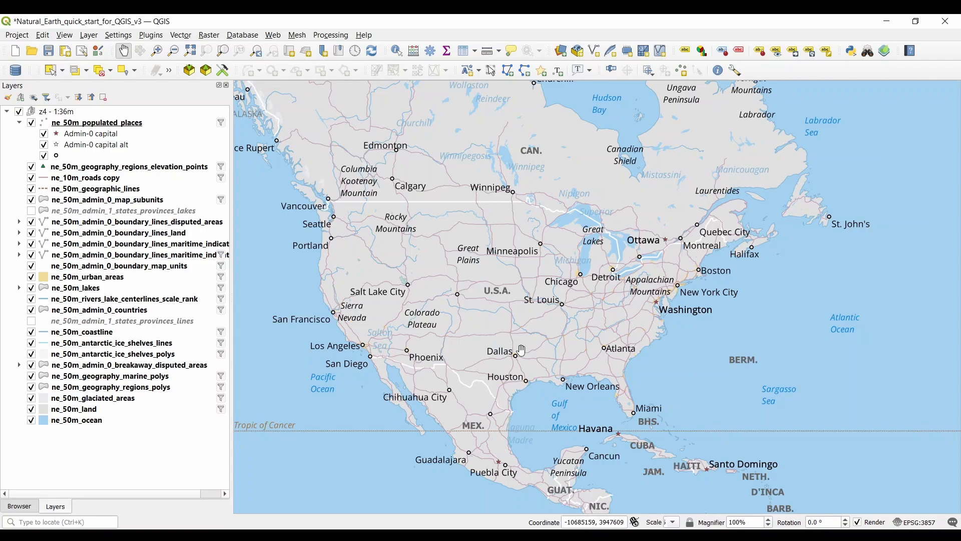
mouse_move(485, 200)
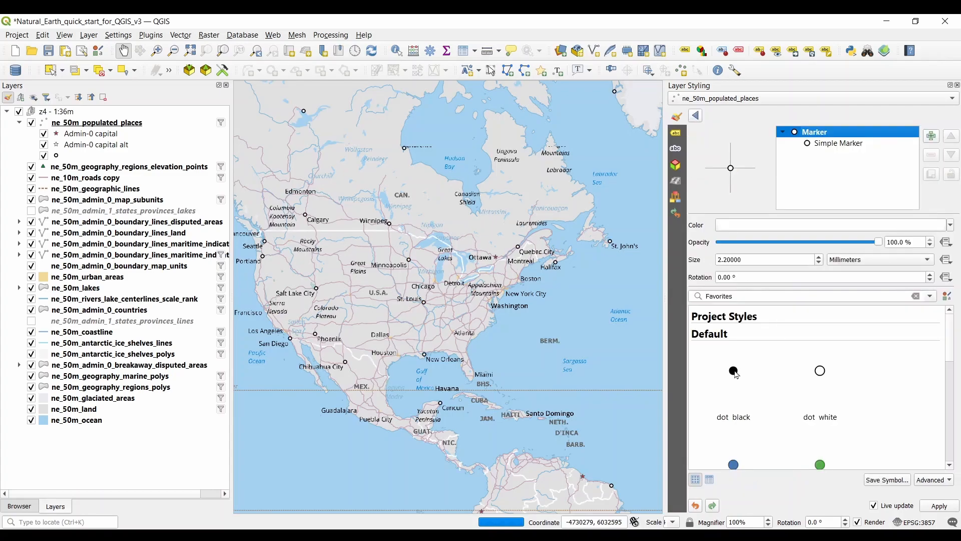
Apply the 'dot black' marker symbol to the ne_50m_populated_places layer.
double_click(733, 370)
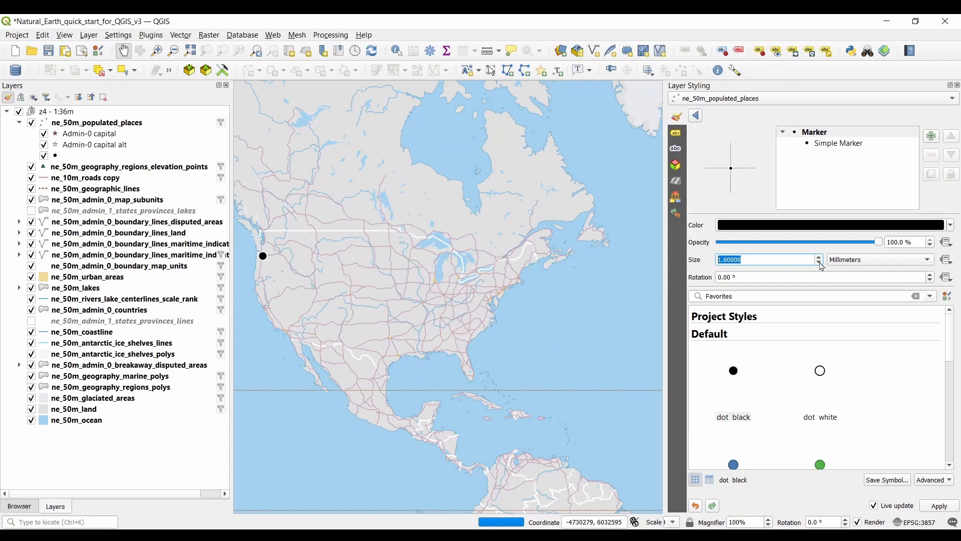
left_click(938, 505)
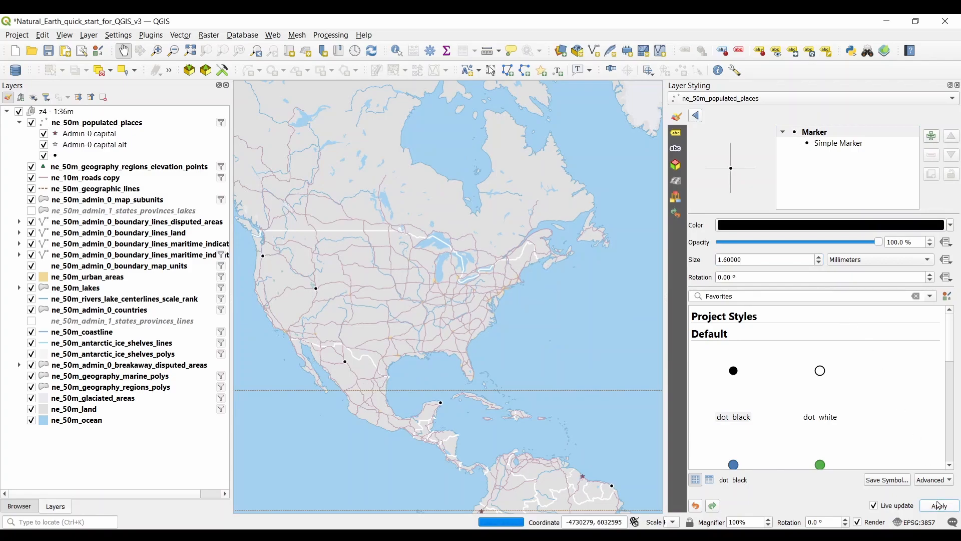
mouse_move(820, 268)
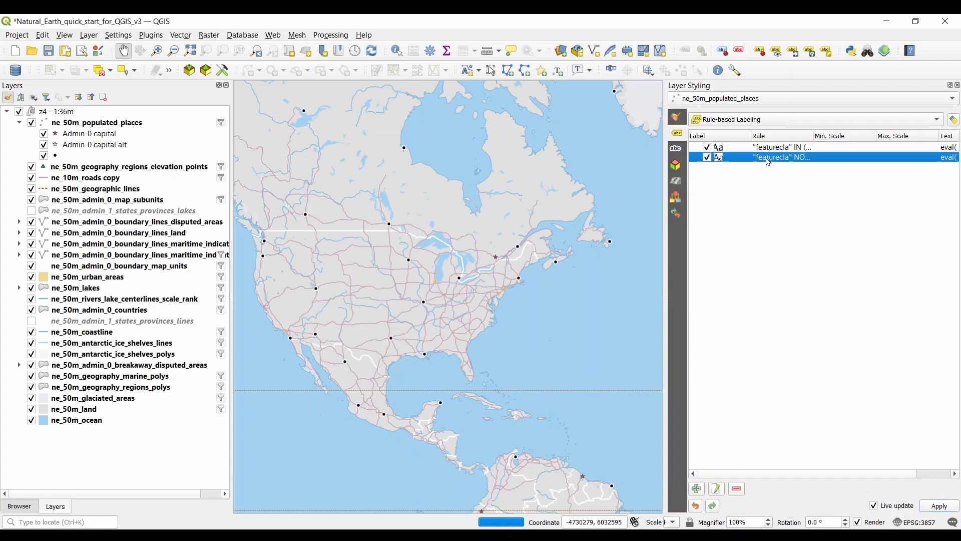
Review the second rule-based label's Text, Formatting and Buffer settings.
double_click(782, 158)
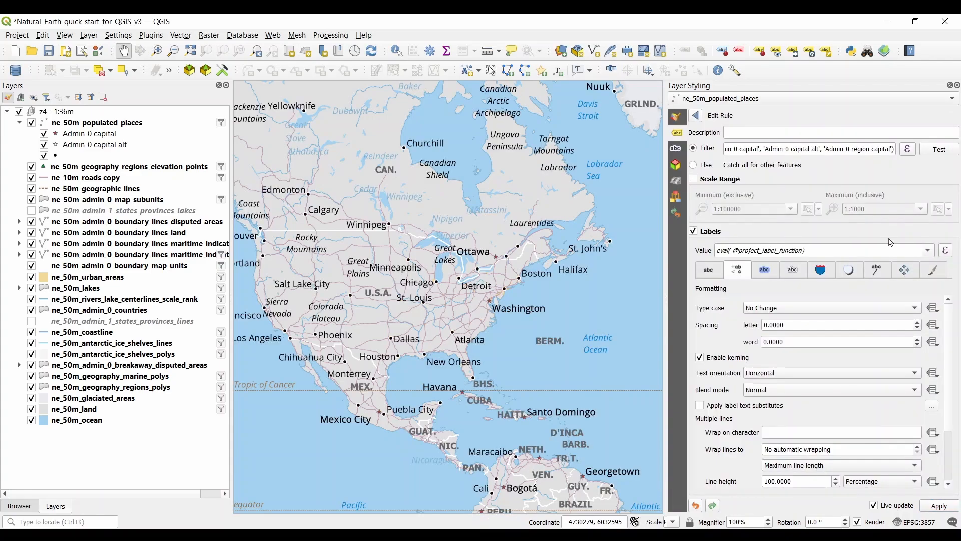
left_click(708, 269)
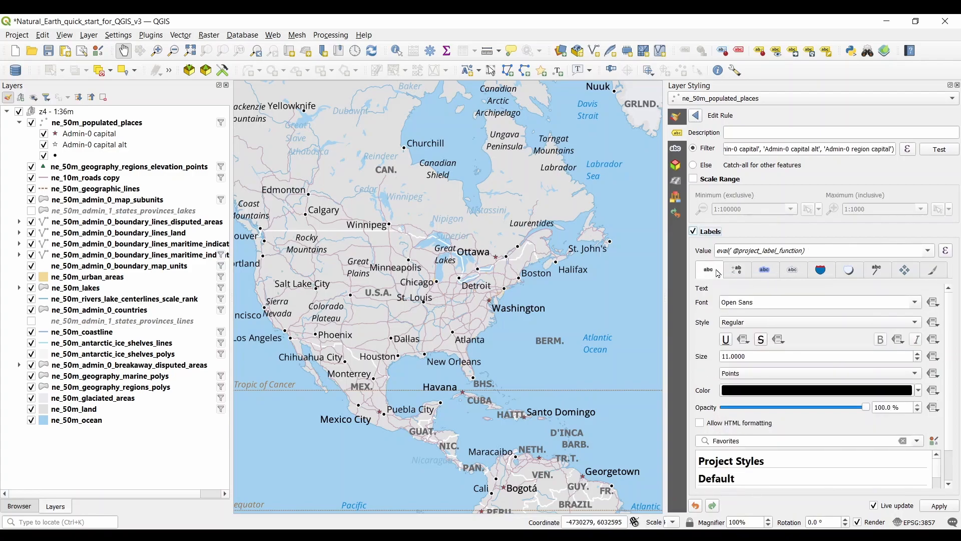
left_click(736, 269)
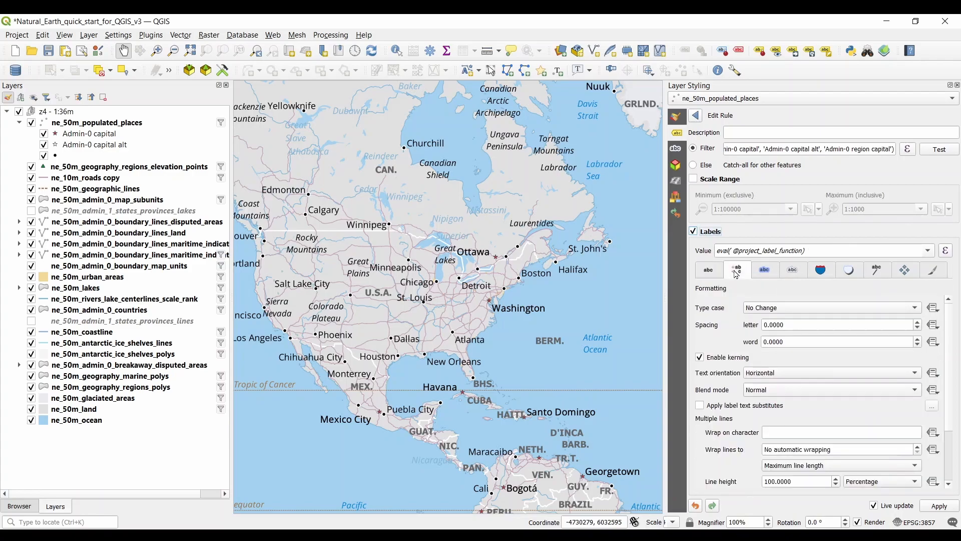
left_click(764, 269)
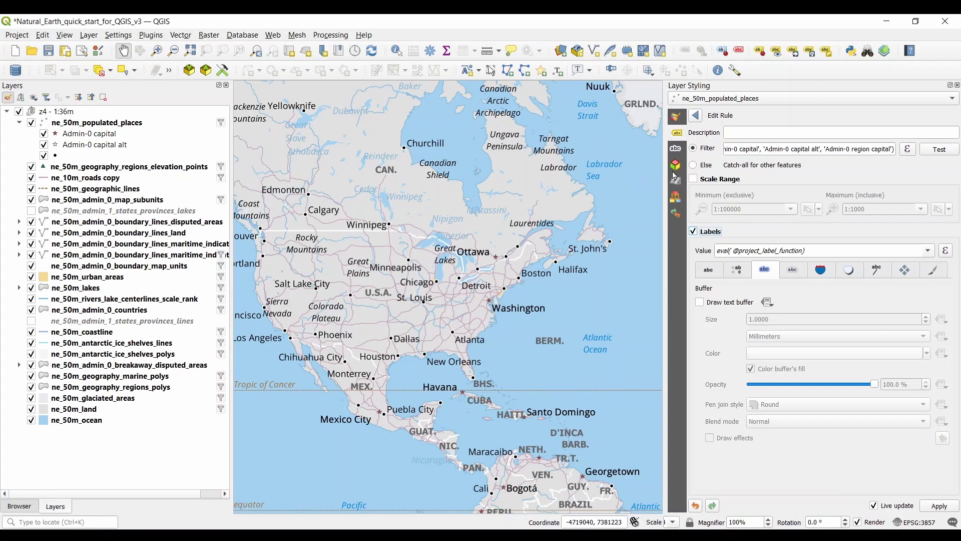
mouse_move(674, 148)
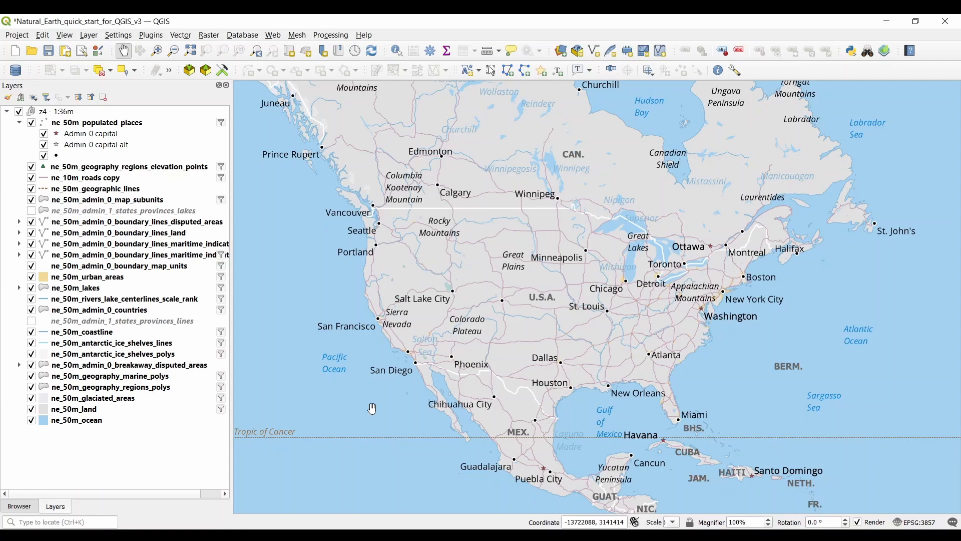
Create a new print layout titled 'usa' from the Project menu.
left_click(17, 34)
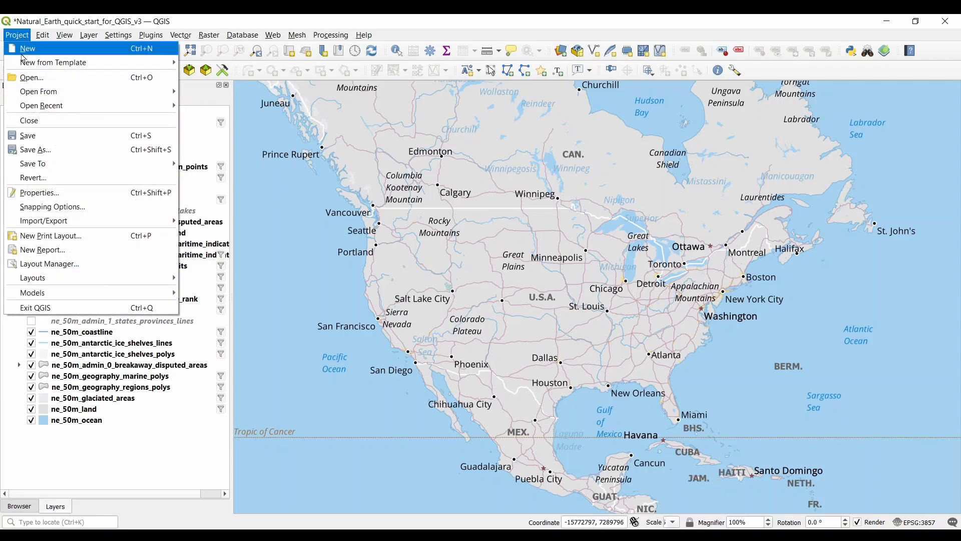
left_click(50, 236)
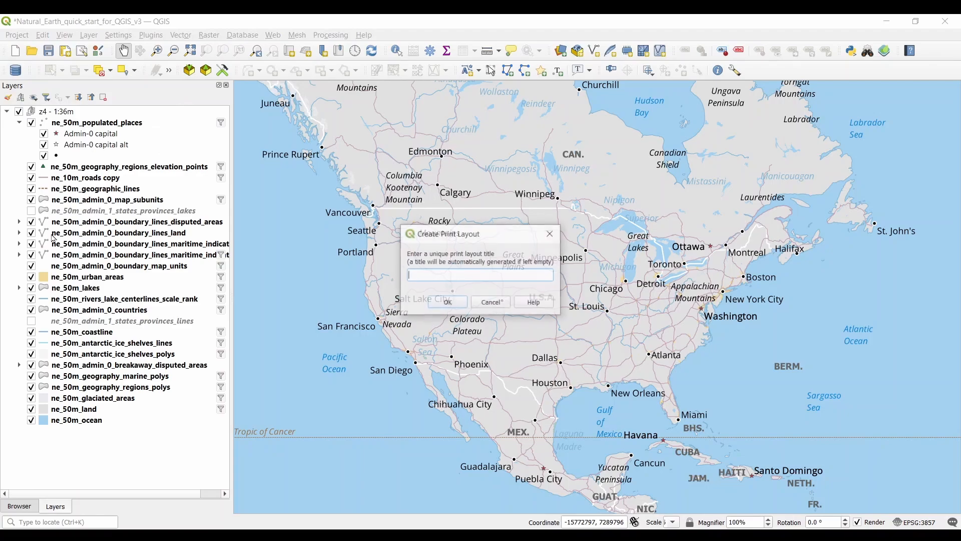
type("usa")
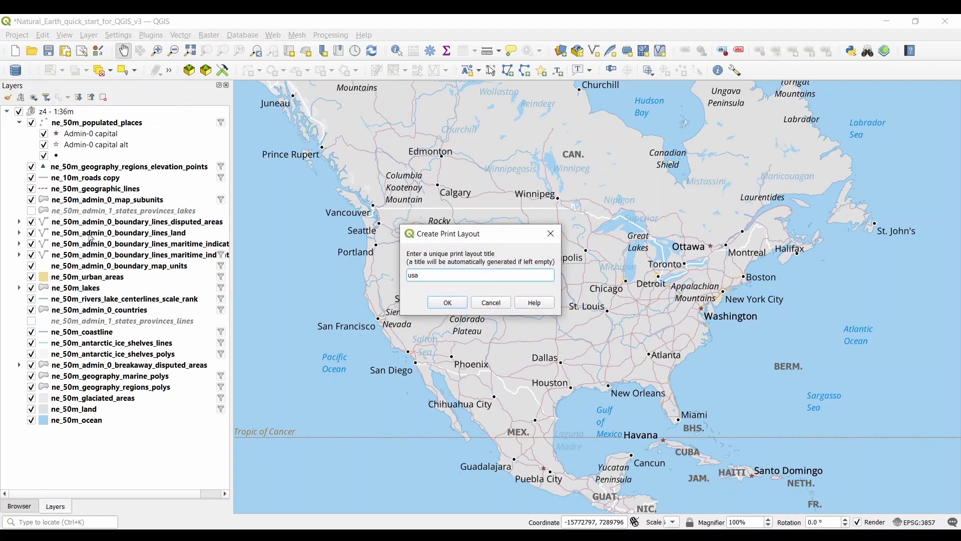
left_click(447, 302)
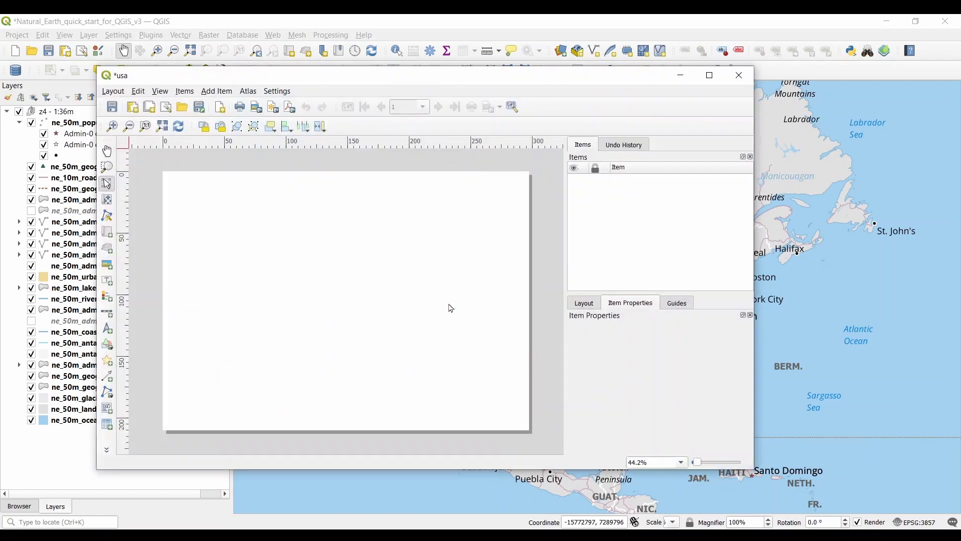
Draw a map frame of North America covering the layout page.
left_click(217, 91)
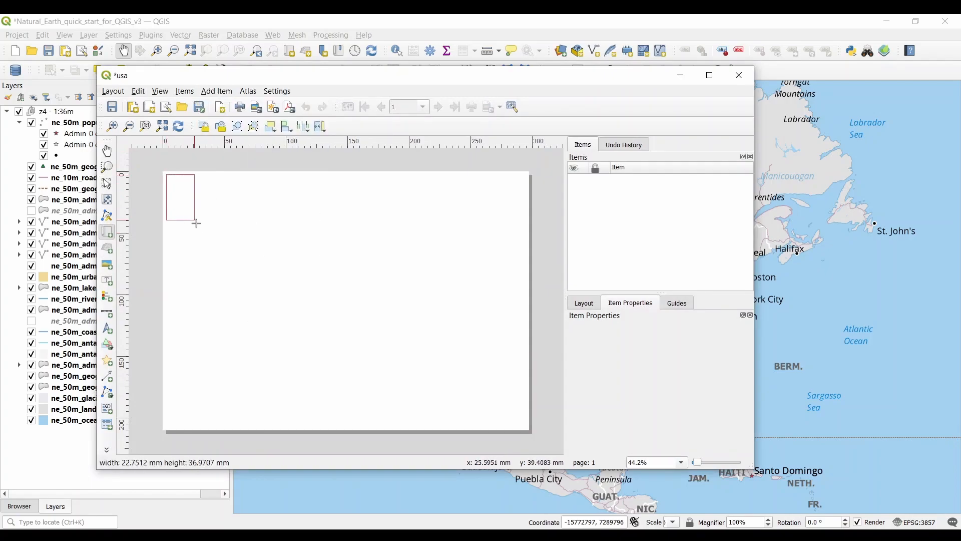
left_click_drag(170, 176, 521, 424)
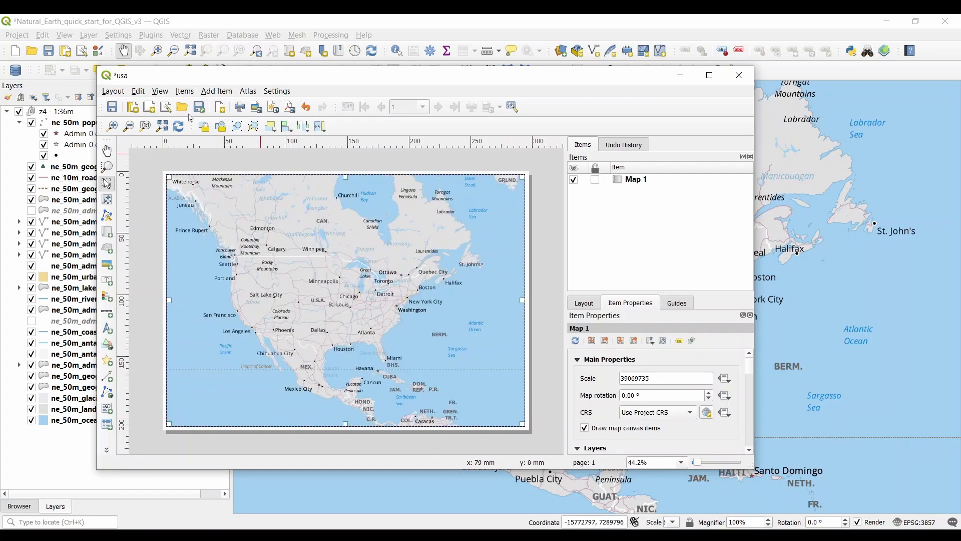
left_click(139, 91)
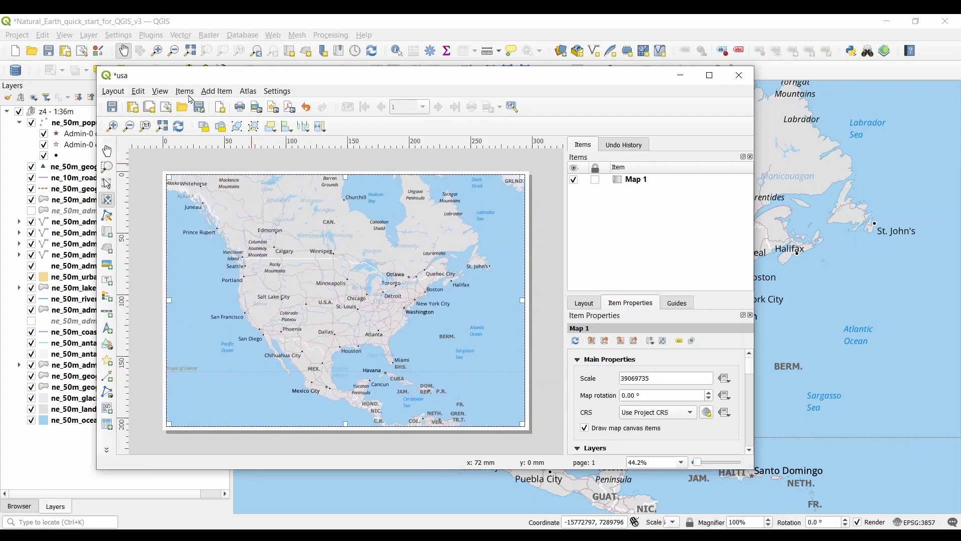
left_click(184, 91)
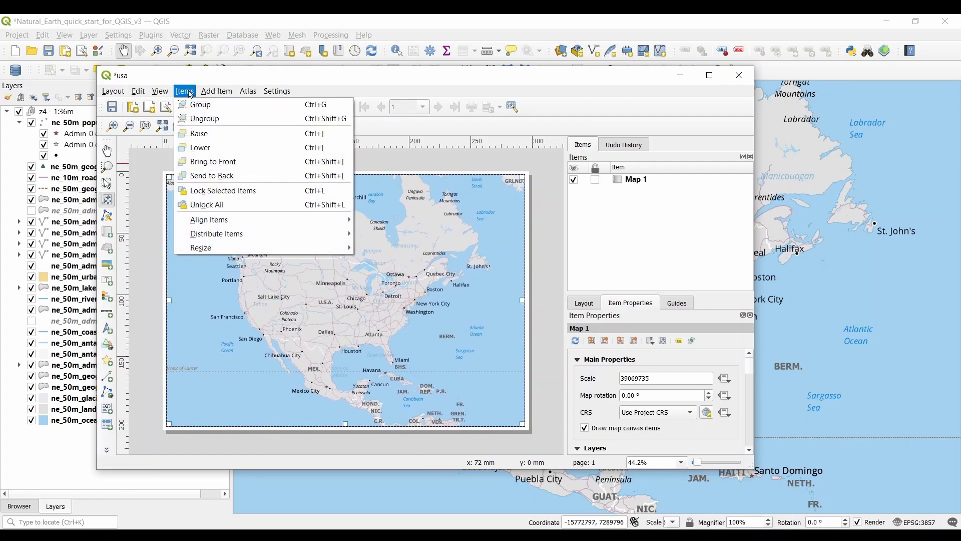
left_click(247, 92)
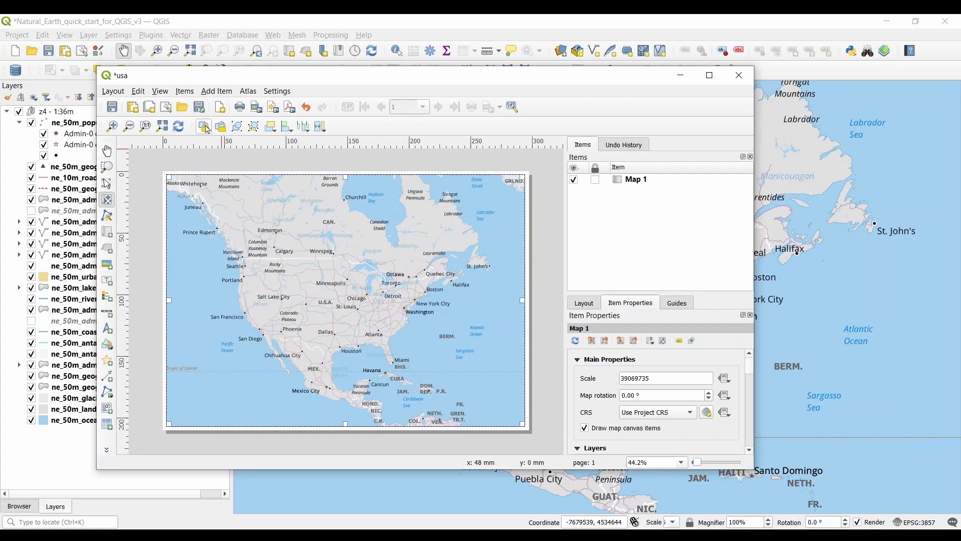
Add a kilometre scale bar and place it at the map's lower-left corner.
left_click(216, 91)
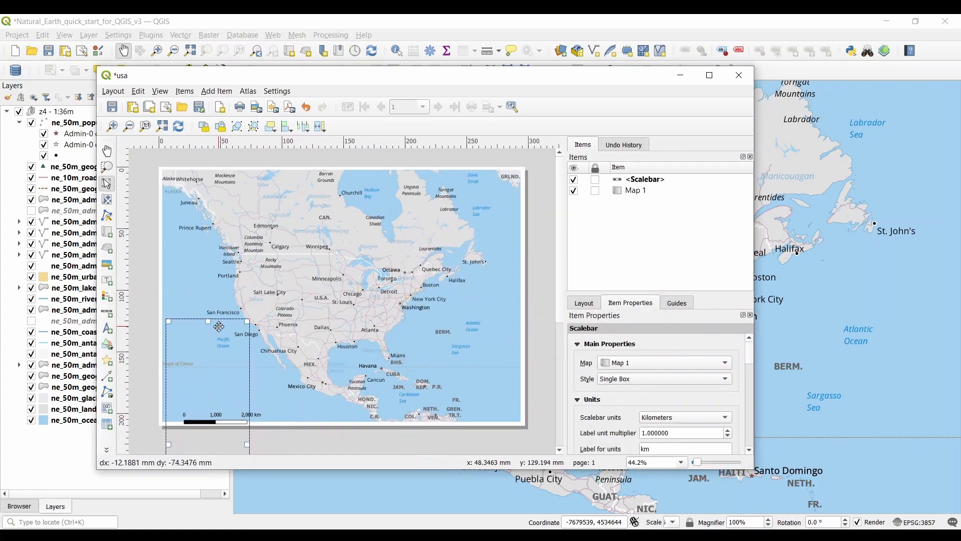
left_click_drag(219, 324, 211, 376)
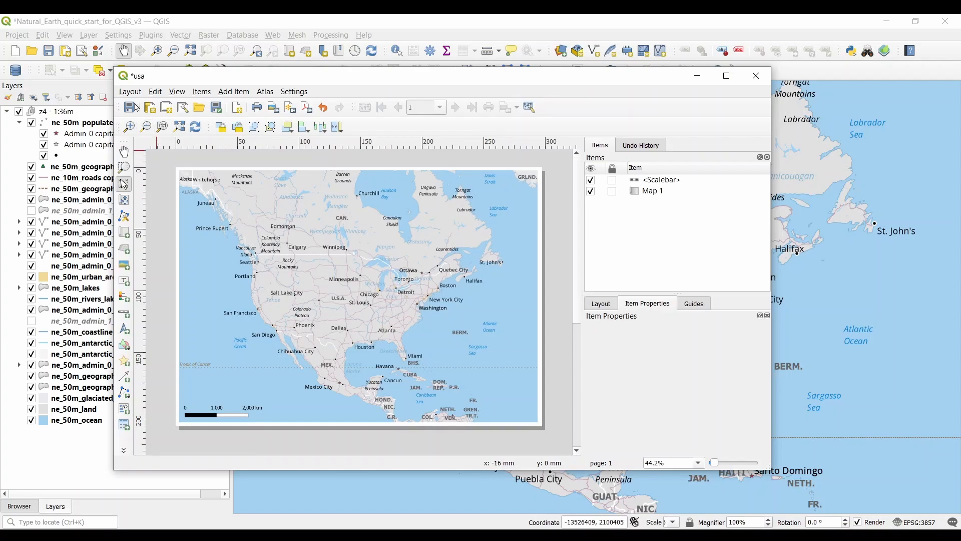
Review the Layout menu's export options and close the usa layout designer.
left_click(129, 91)
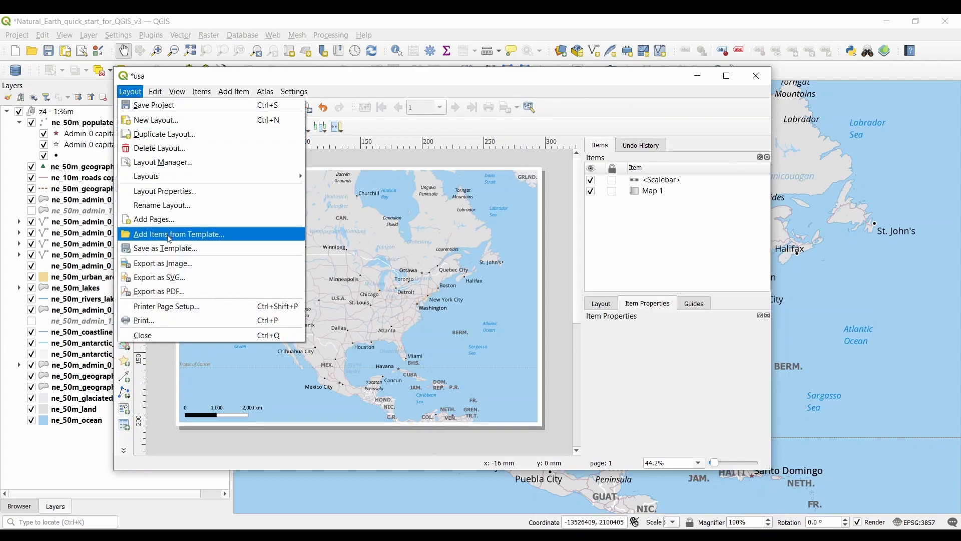
mouse_move(158, 277)
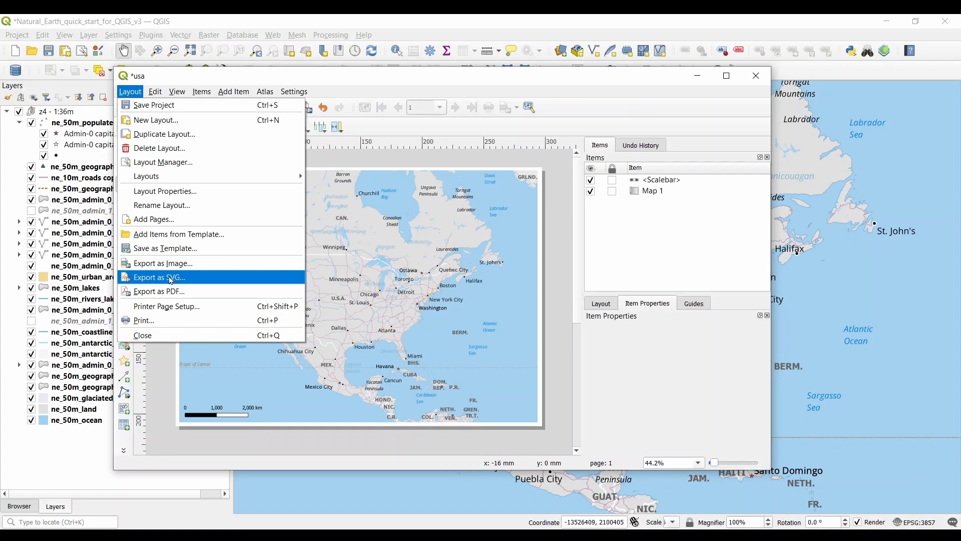
mouse_move(162, 264)
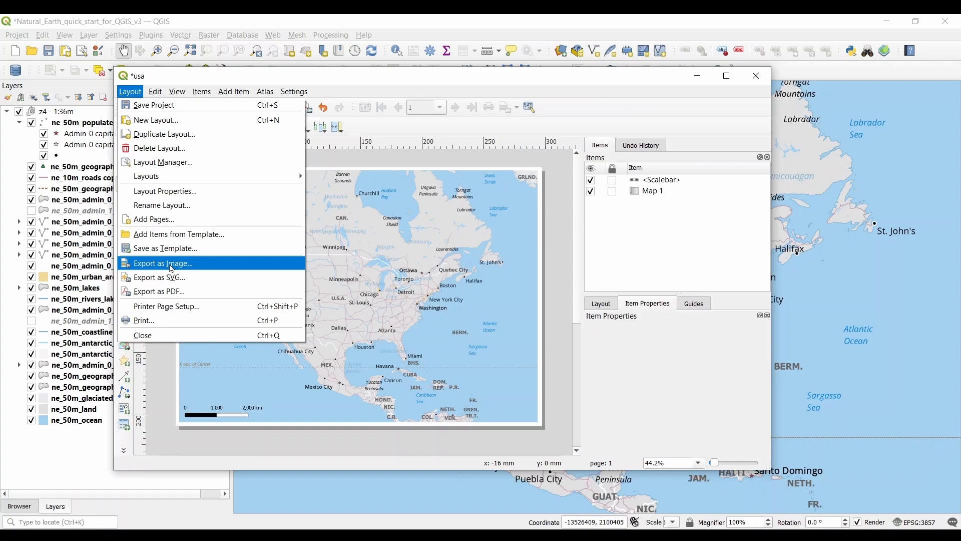
left_click(142, 335)
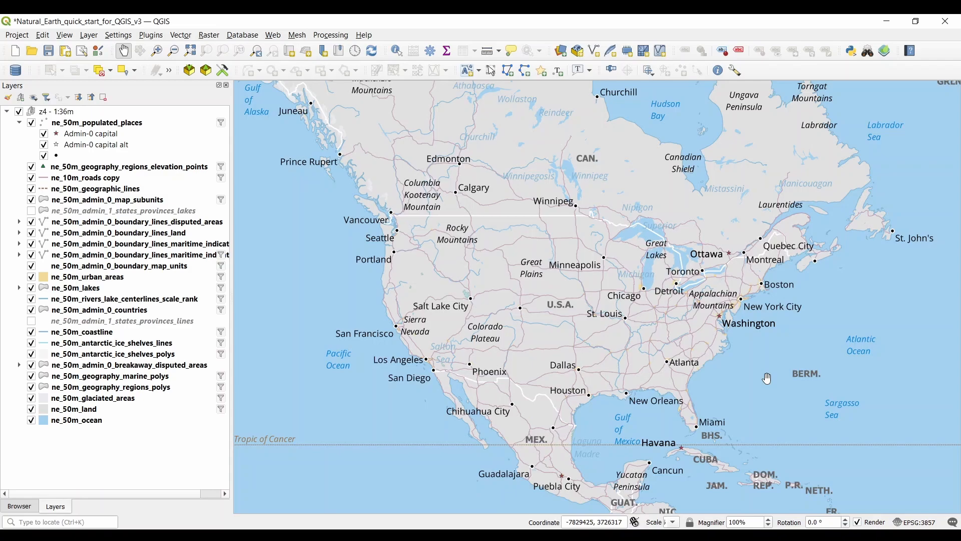
Show the Processing Toolbox, search 'Bu' for buffer tools, then clear the search.
left_click(330, 34)
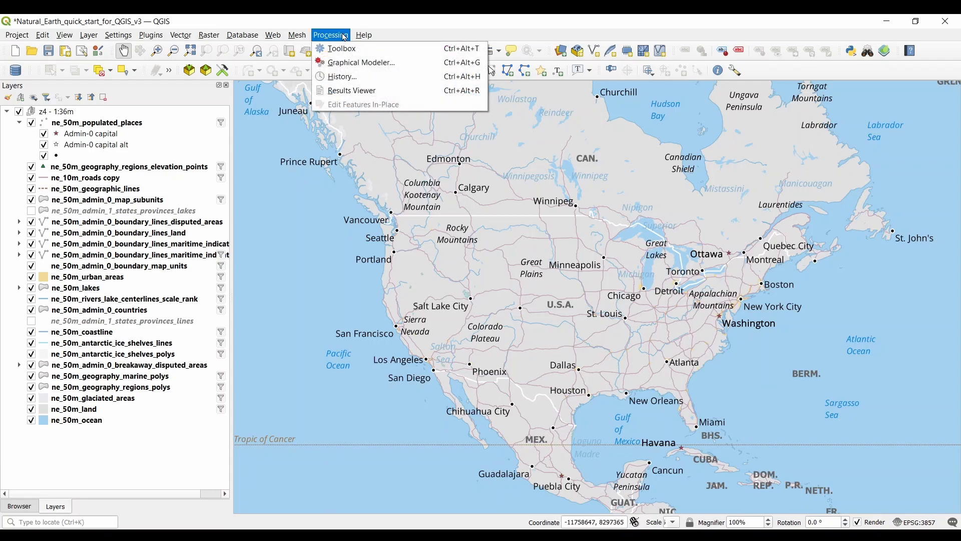
left_click(342, 48)
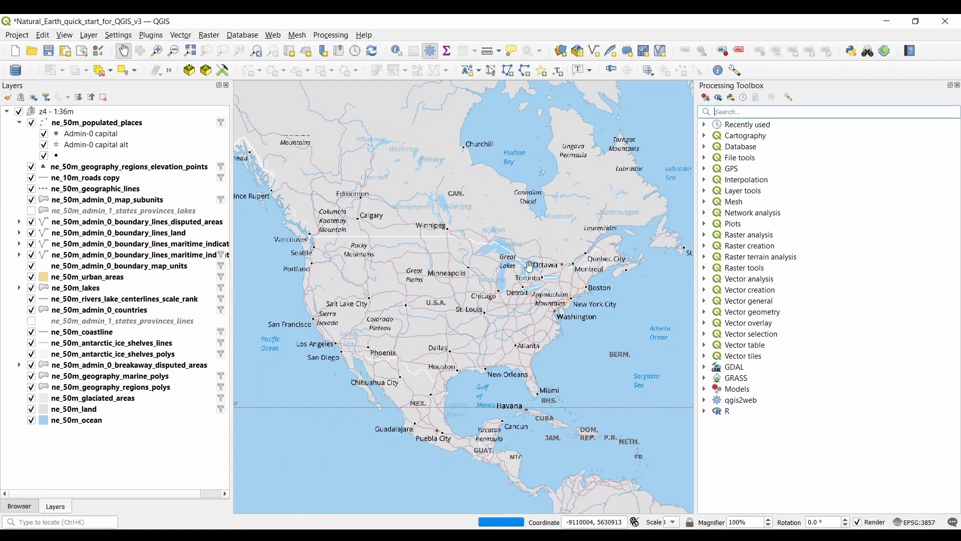
type("Buffer")
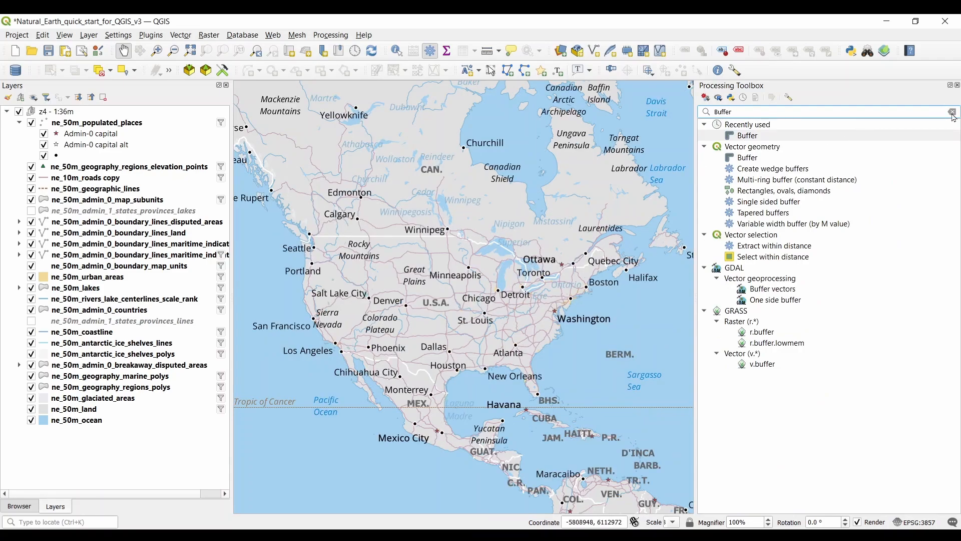
left_click(953, 111)
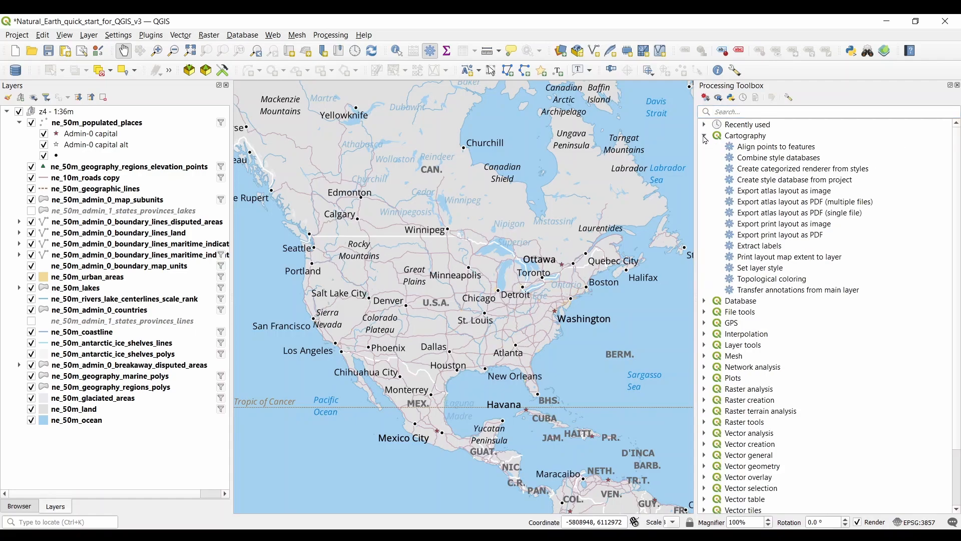
Expand and collapse the Database, Network analysis and GRASS algorithm groups.
left_click(704, 135)
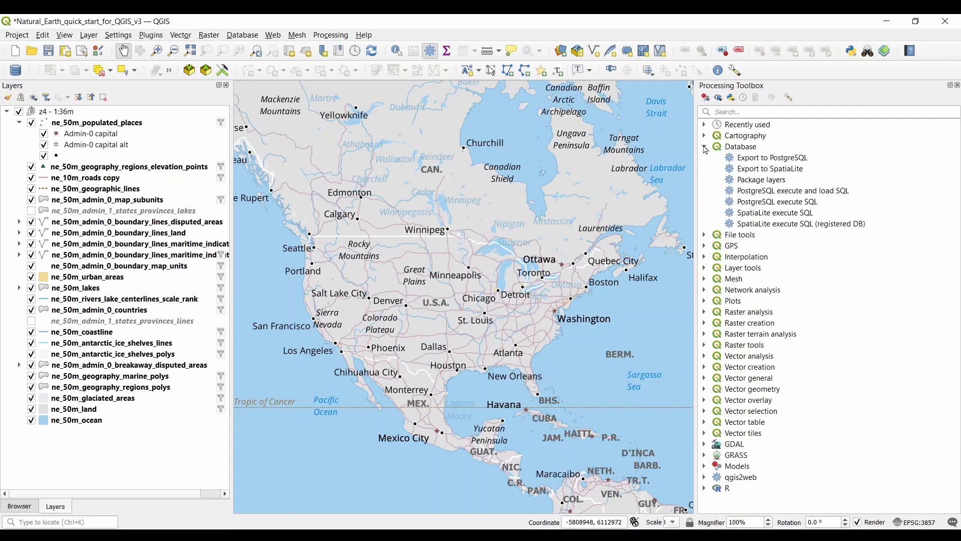
left_click(704, 146)
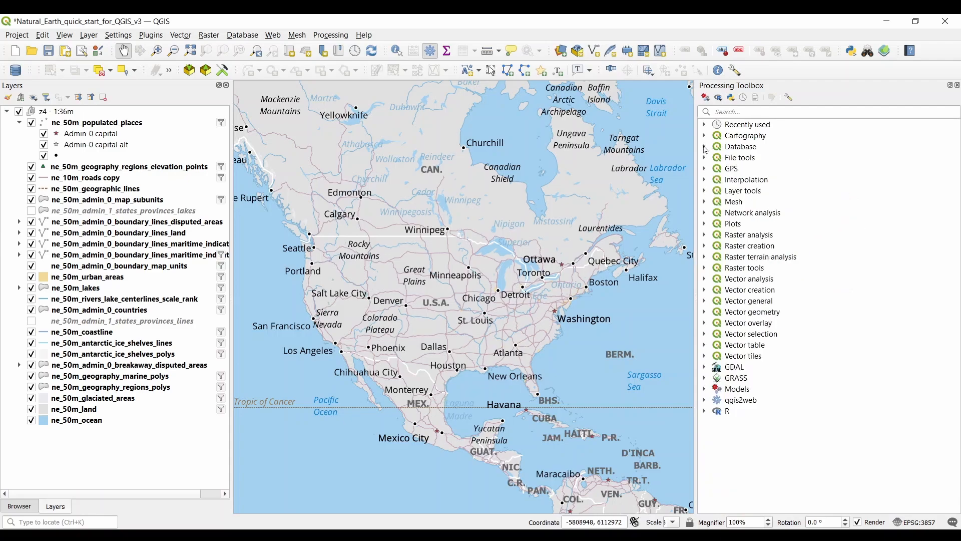
left_click(704, 212)
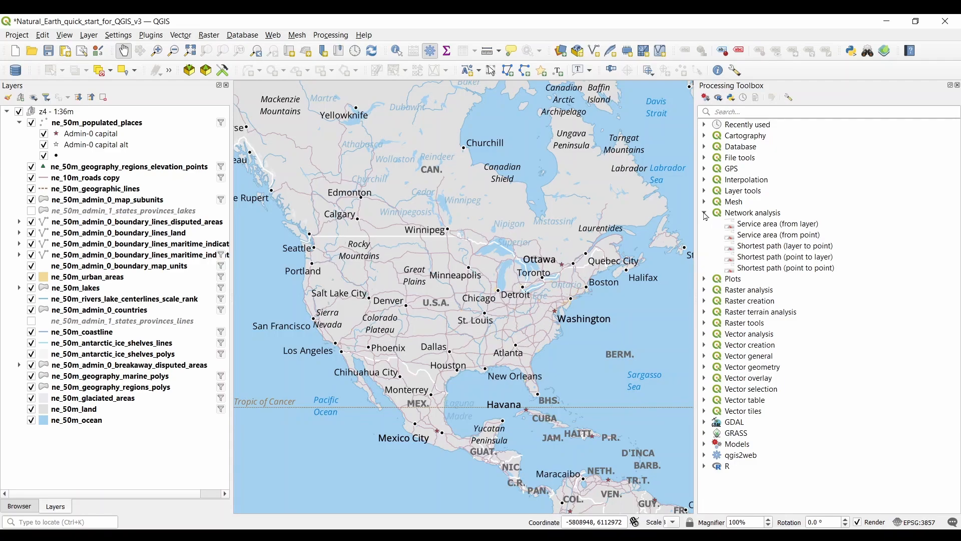
left_click(705, 212)
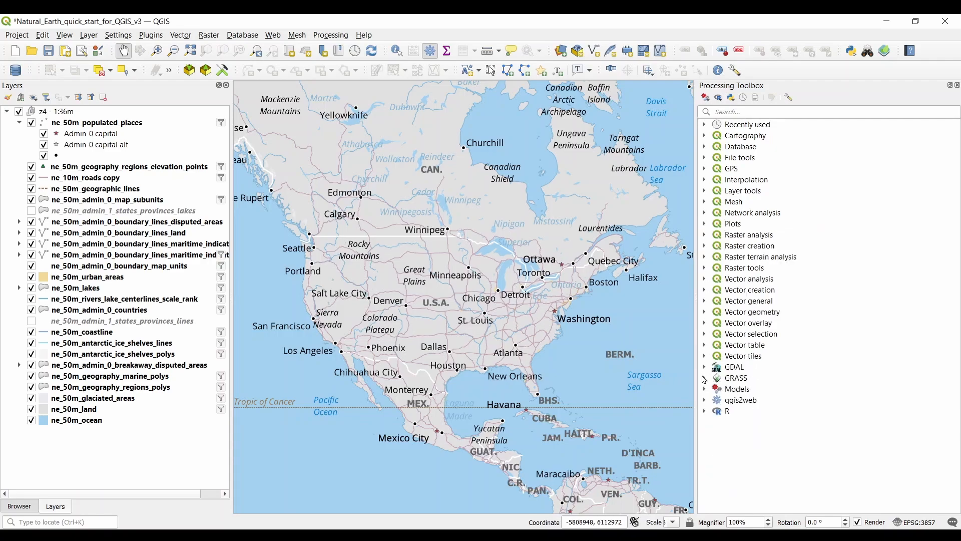
left_click(704, 377)
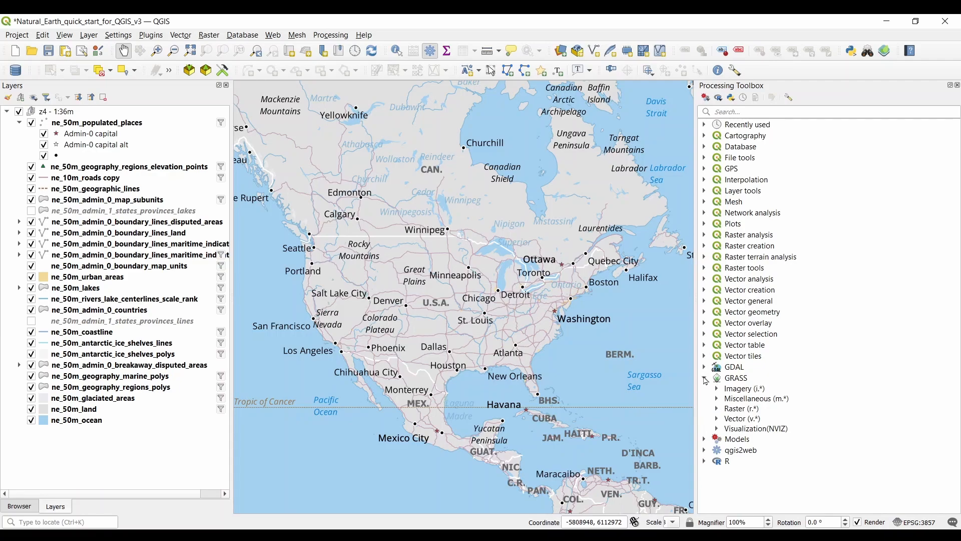
left_click(704, 377)
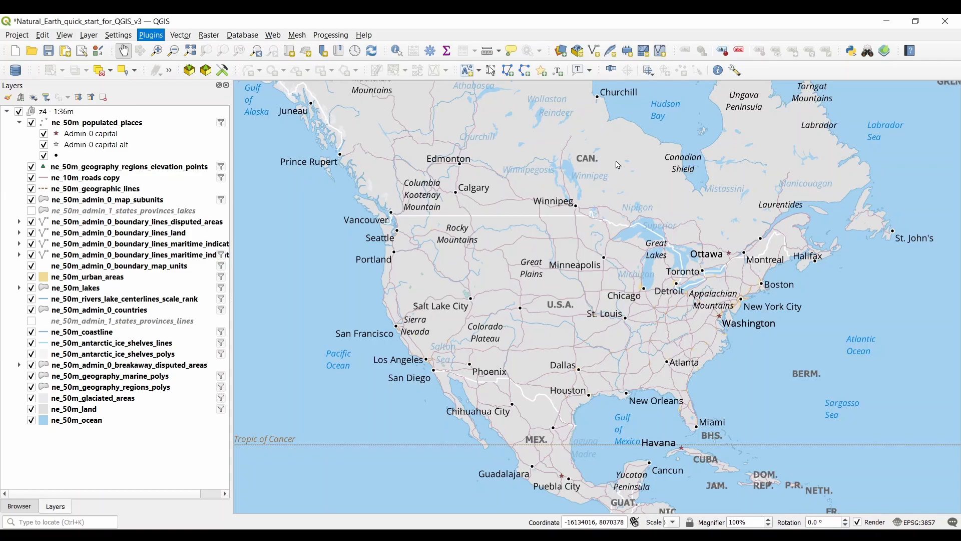
left_click(150, 35)
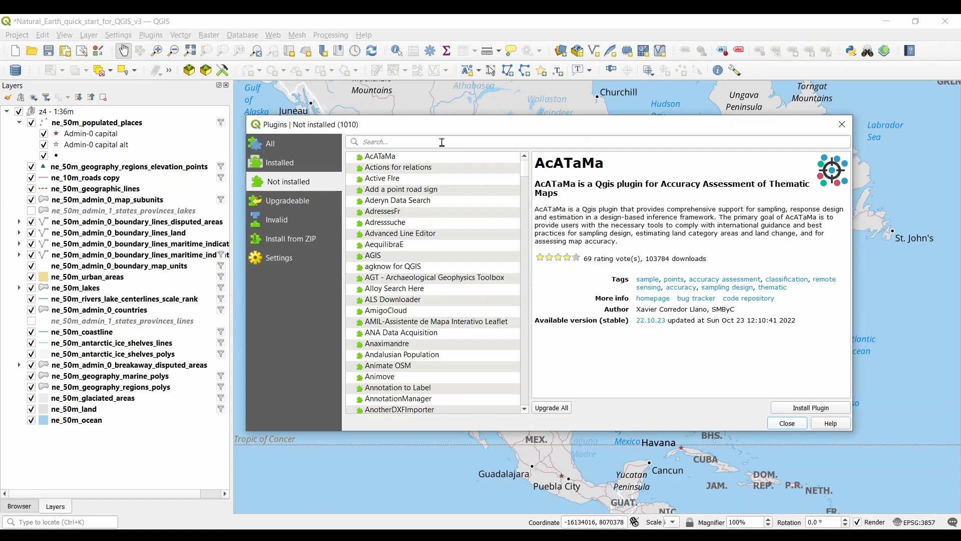
type("semi-auto")
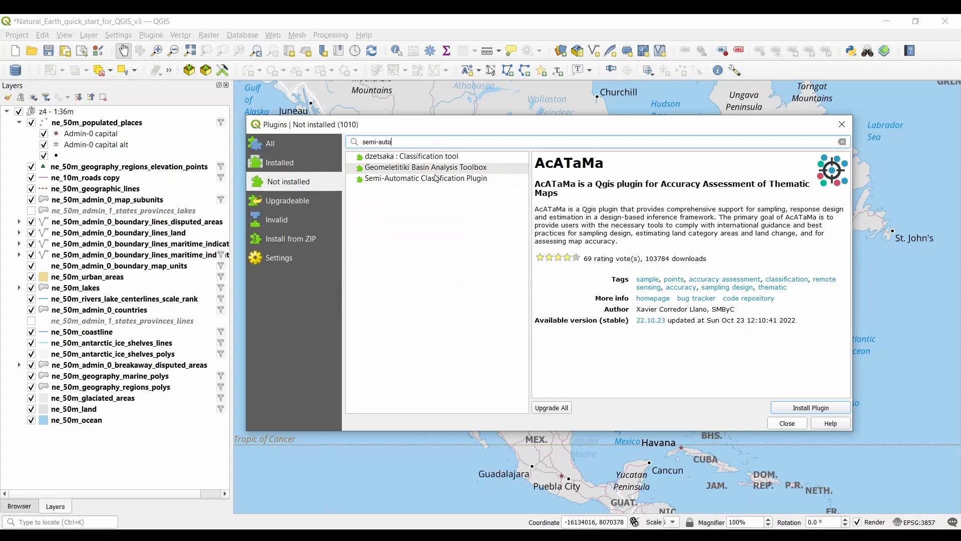
left_click(425, 178)
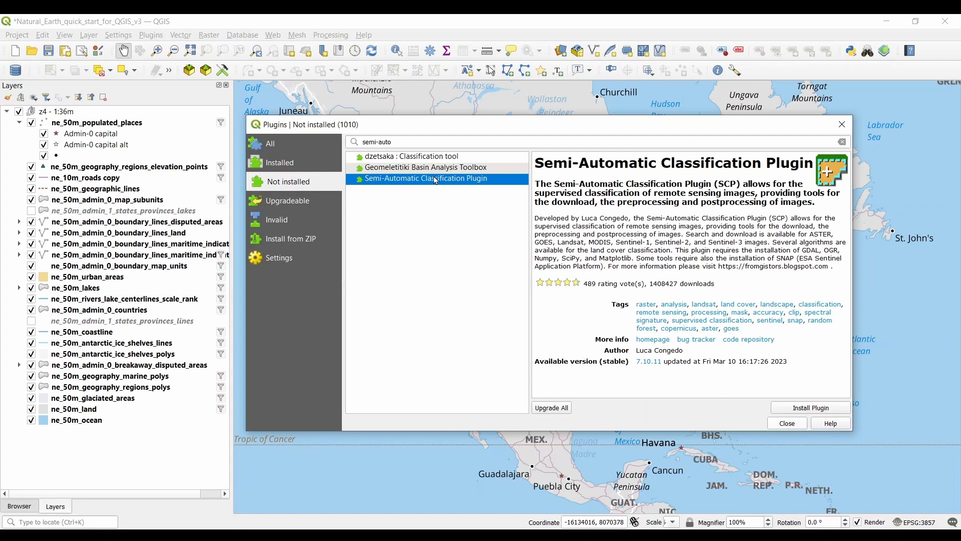
left_click(786, 423)
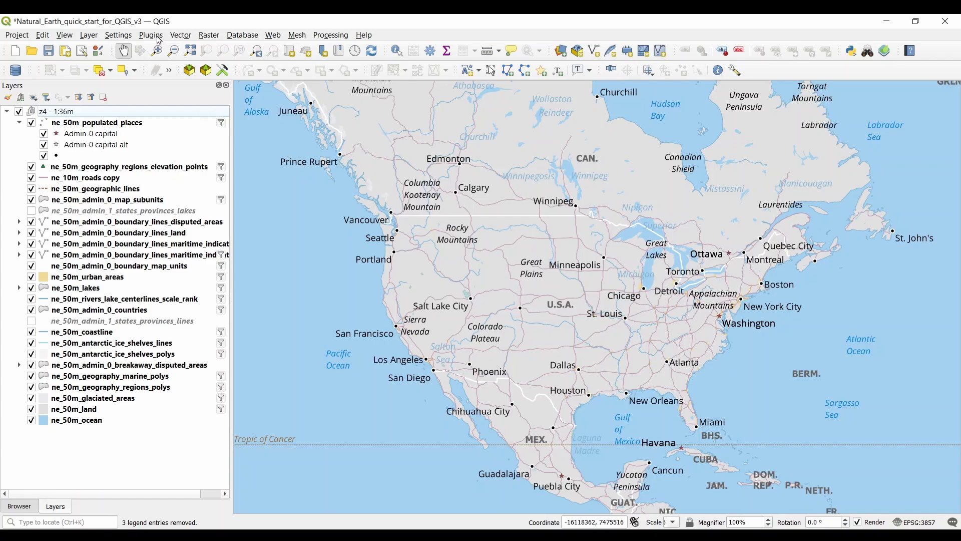
Install QuickMapServices from the plugin manager after searching 'quick', then close the manager.
left_click(151, 34)
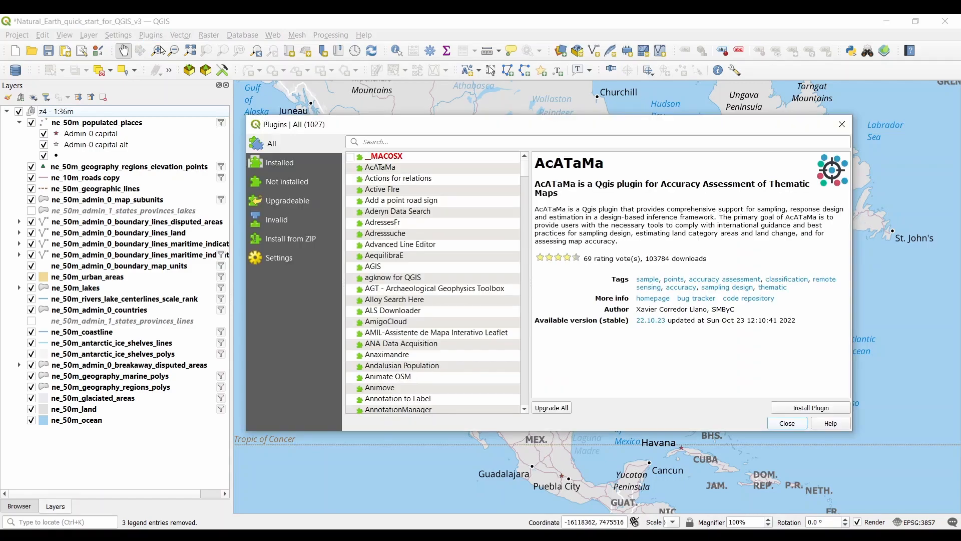
type("quickmap")
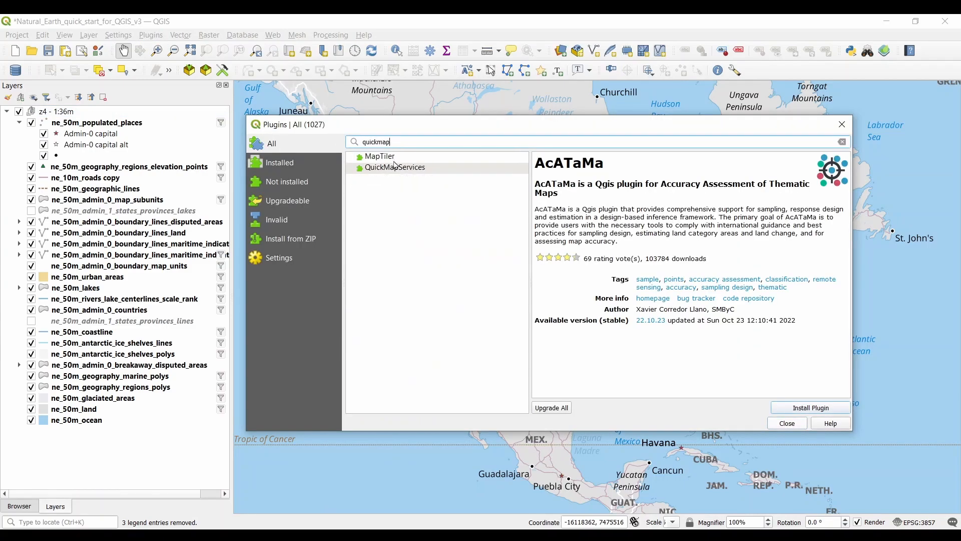
left_click(395, 167)
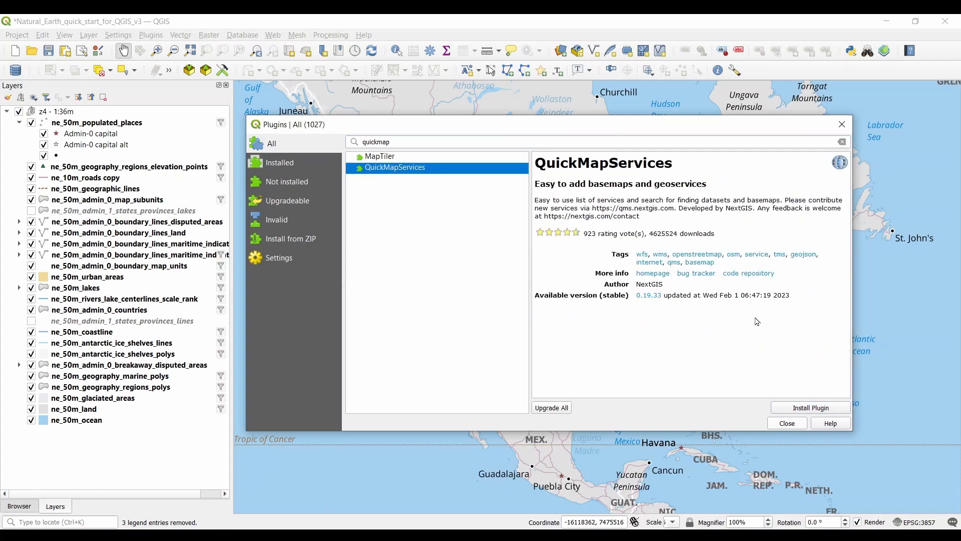
left_click(809, 407)
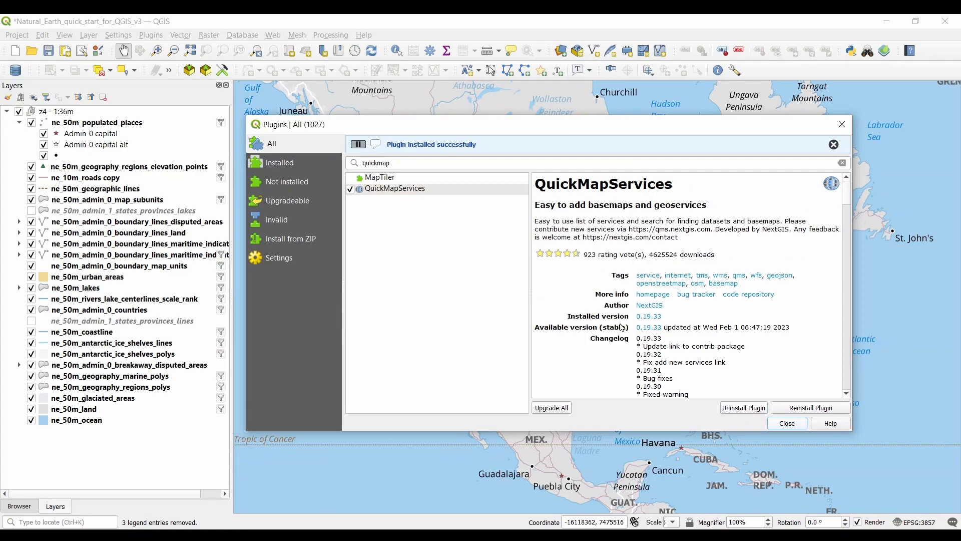
left_click(787, 422)
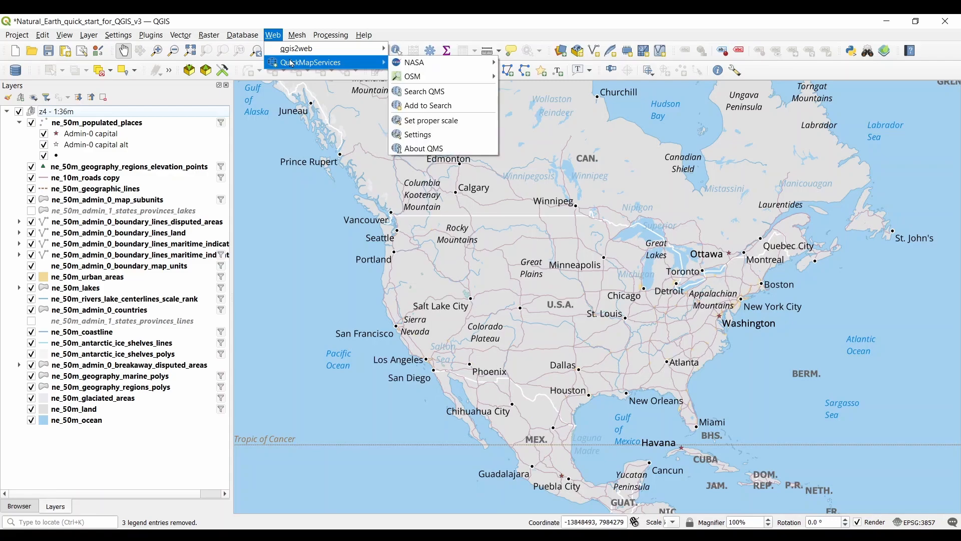
mouse_move(414, 62)
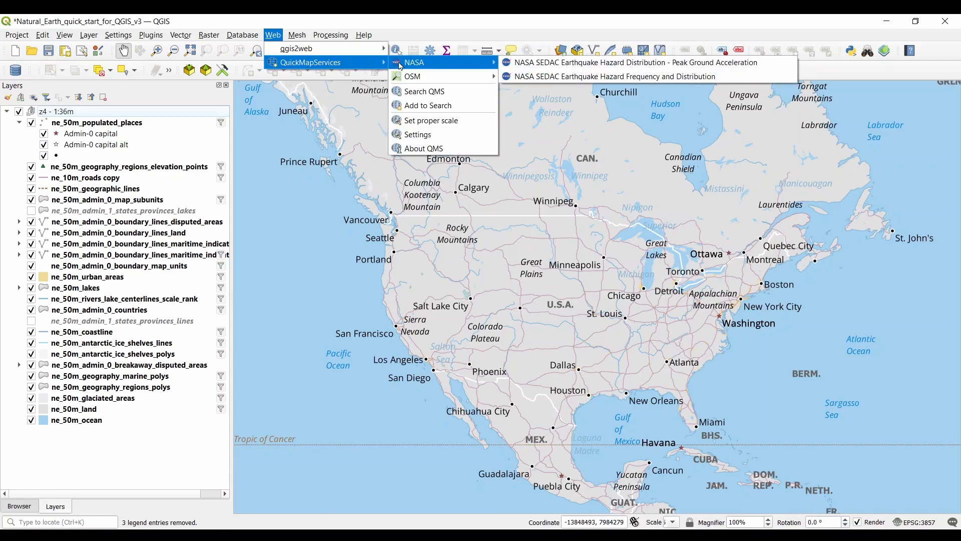
mouse_move(415, 76)
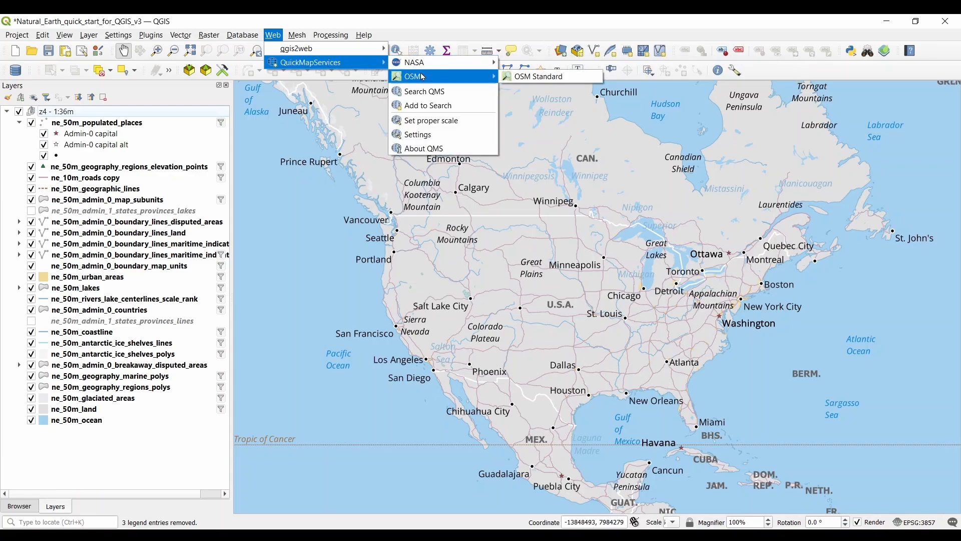
mouse_move(537, 76)
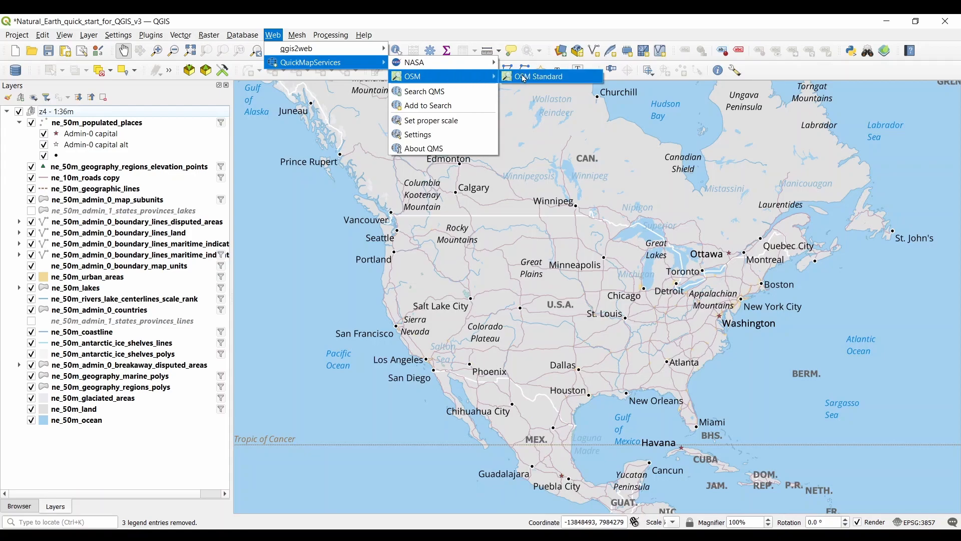
Add the OSM Standard basemap and hide the Natural Earth z4 layer group.
left_click(537, 76)
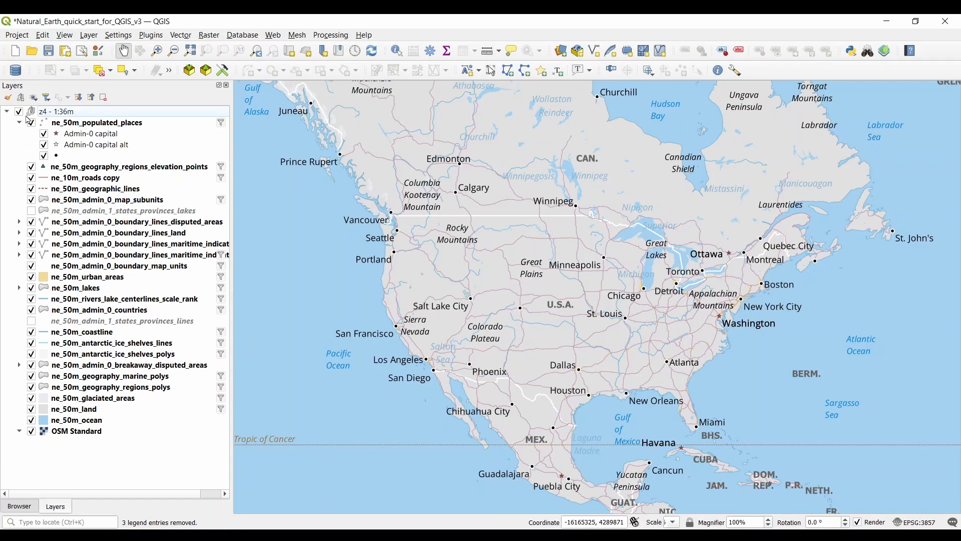
left_click(19, 111)
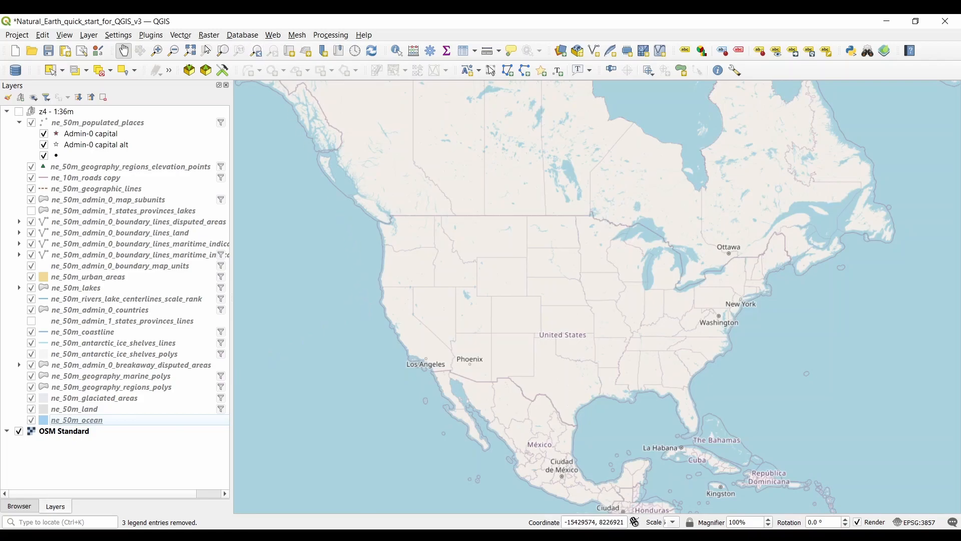
left_click(272, 36)
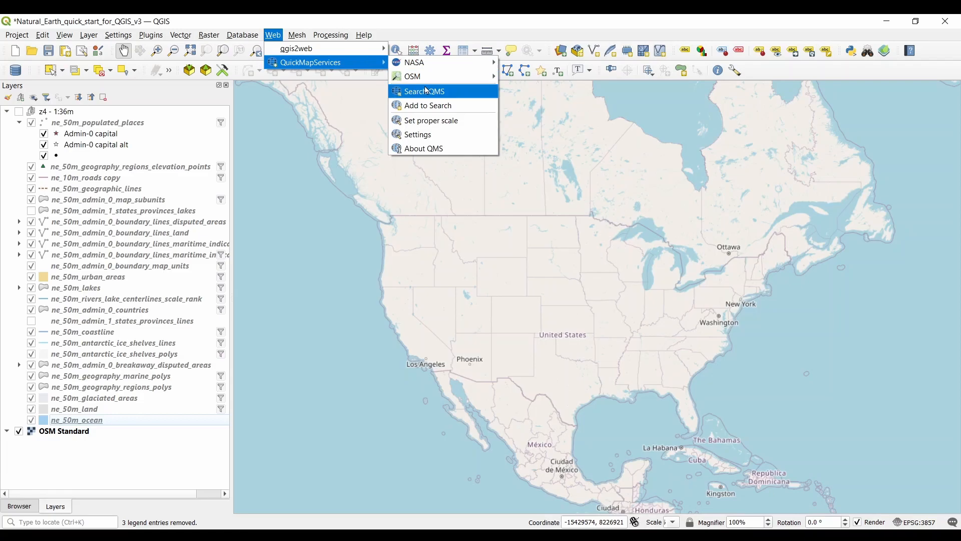
Search QMS for 'Google' and add the Google Satellite Hybrid basemap.
left_click(424, 91)
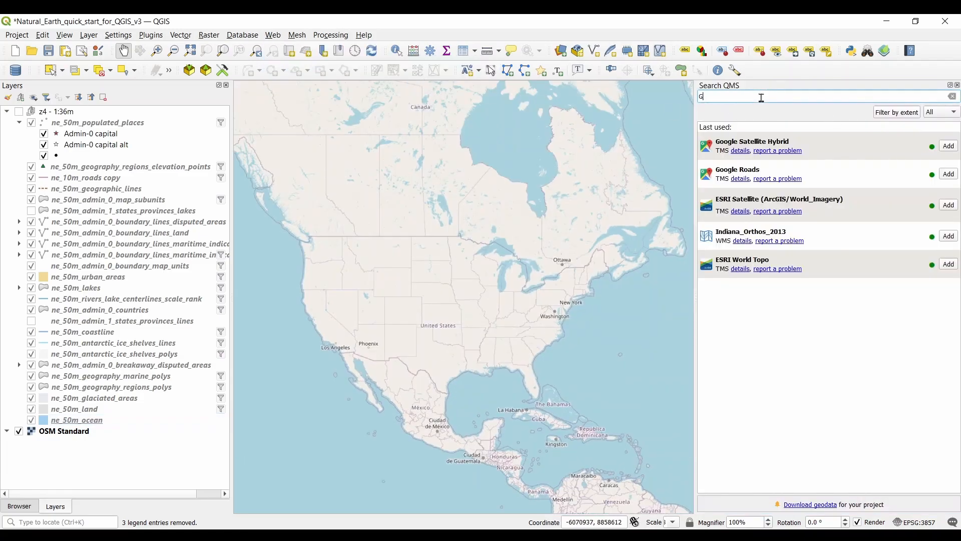
type("oogle")
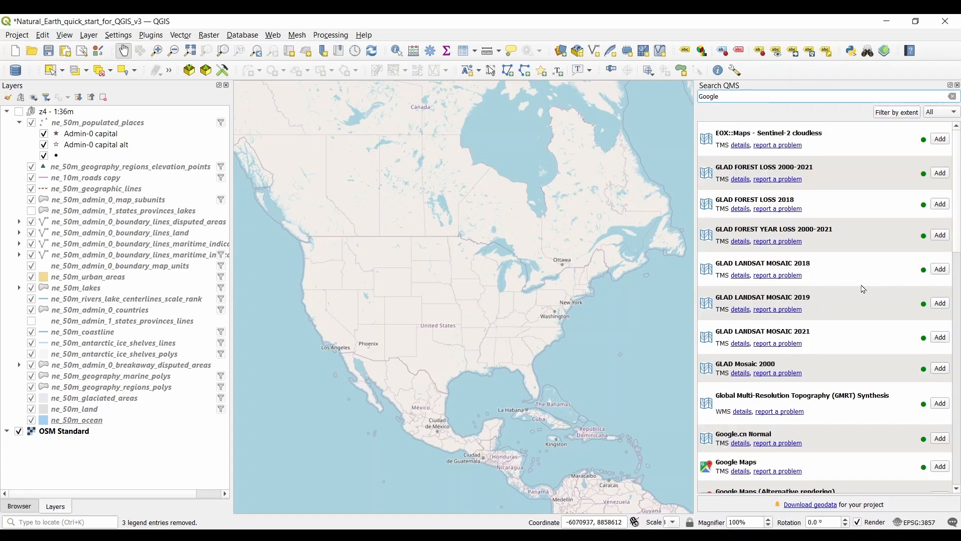
scroll("down", 3)
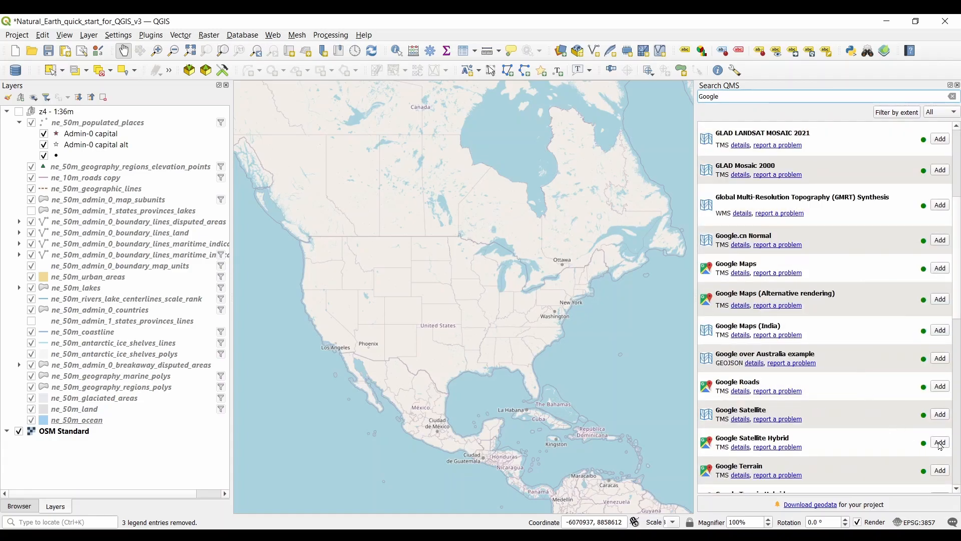
left_click(939, 442)
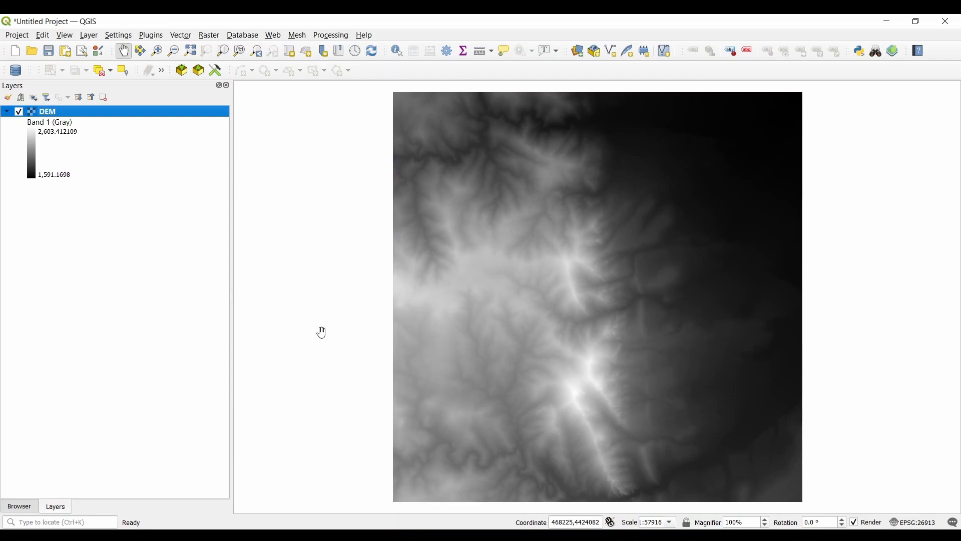
mouse_move(58, 180)
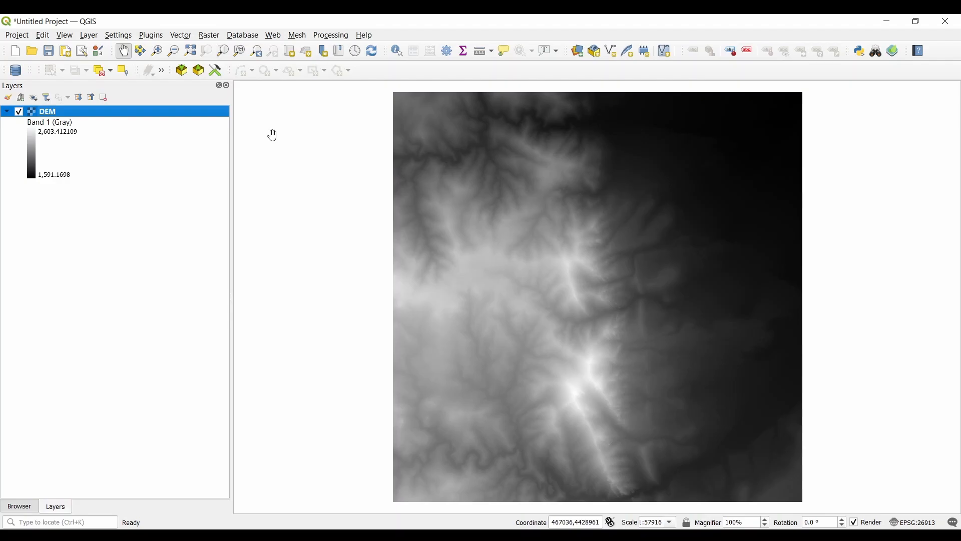
mouse_move(64, 35)
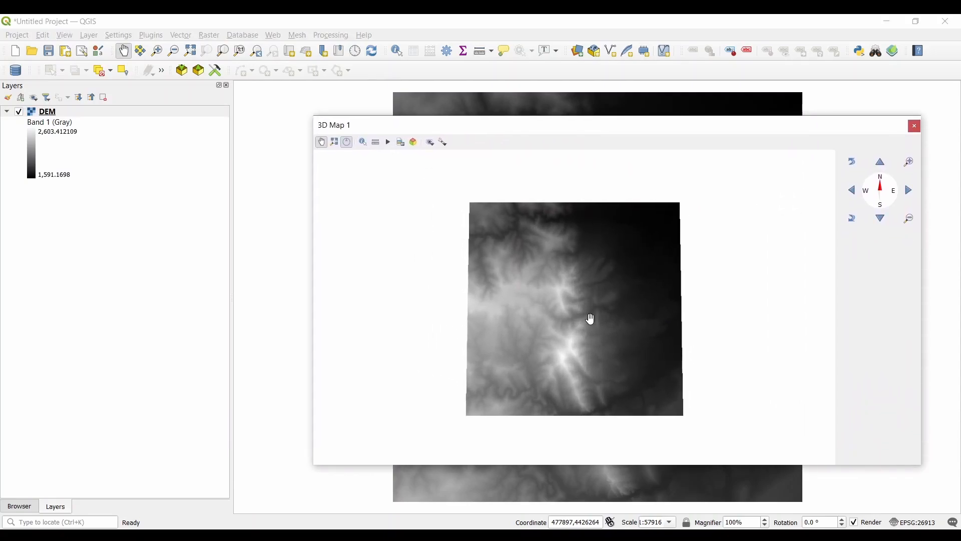
Tilt the 3D view of the DEM and show its display options list.
left_click_drag(590, 318, 578, 347)
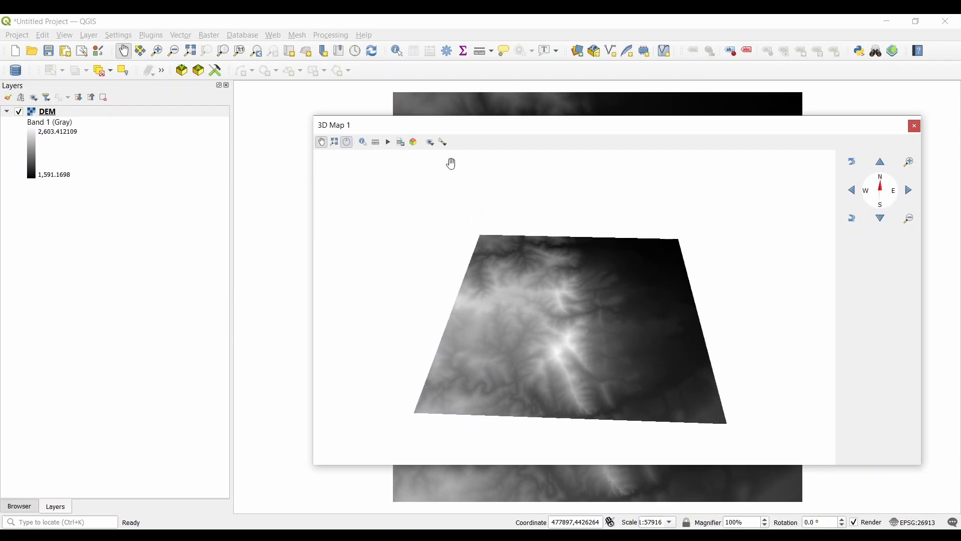
left_click(442, 141)
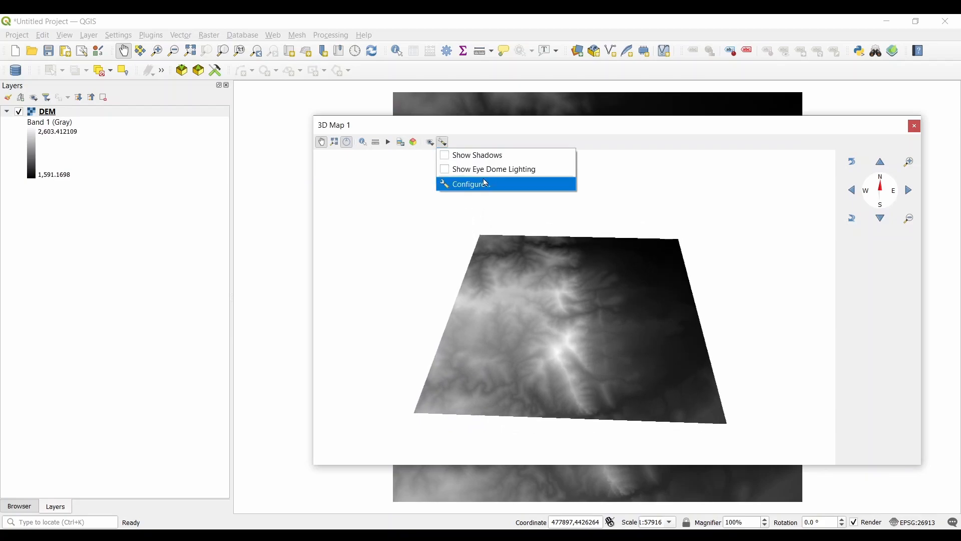
Configure the 3D map terrain as DEM (Raster Layer) using the DEM layer for elevation, and apply it.
left_click(471, 184)
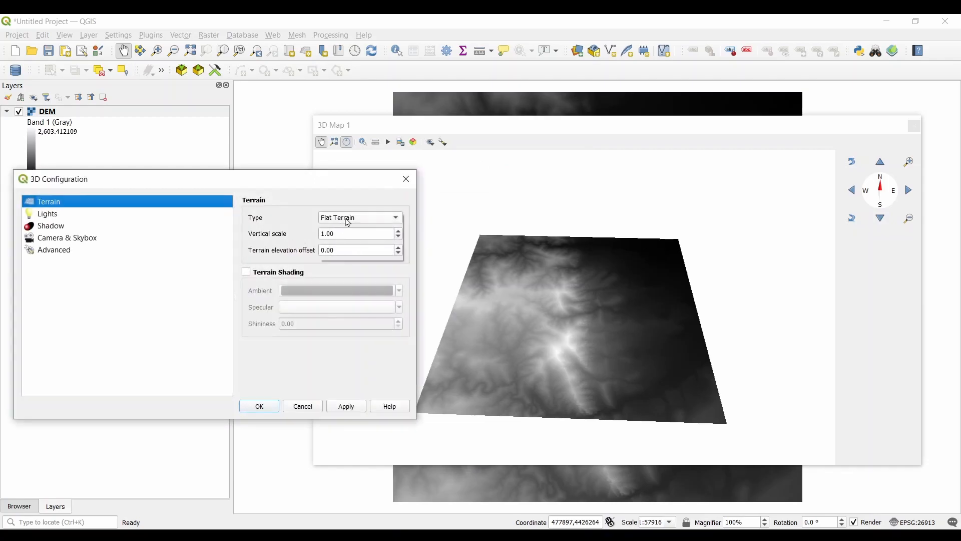
left_click(358, 217)
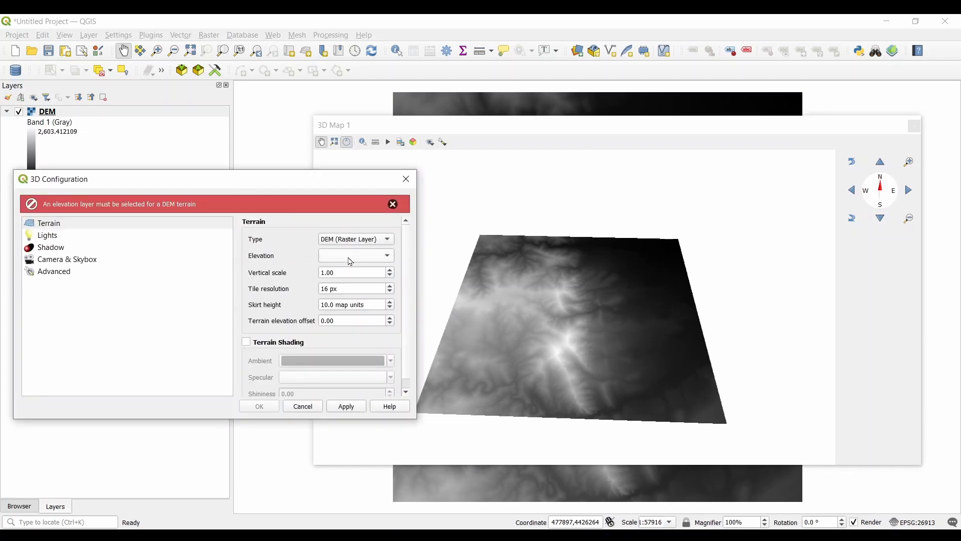
left_click(352, 255)
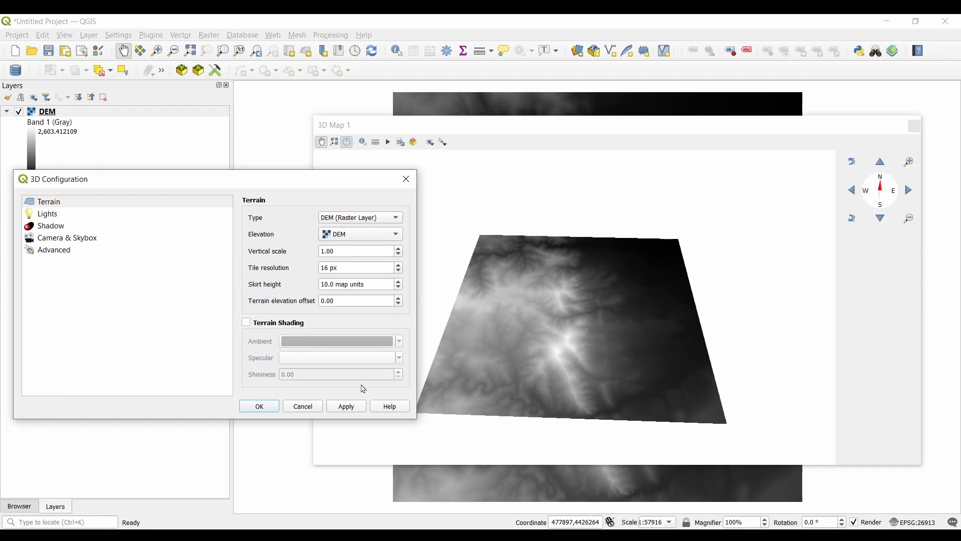
left_click(345, 405)
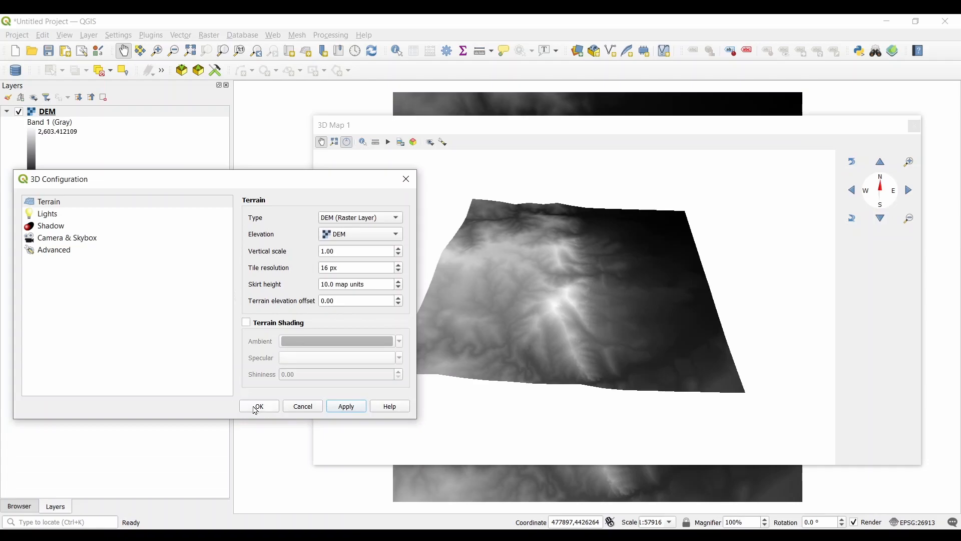
left_click(258, 408)
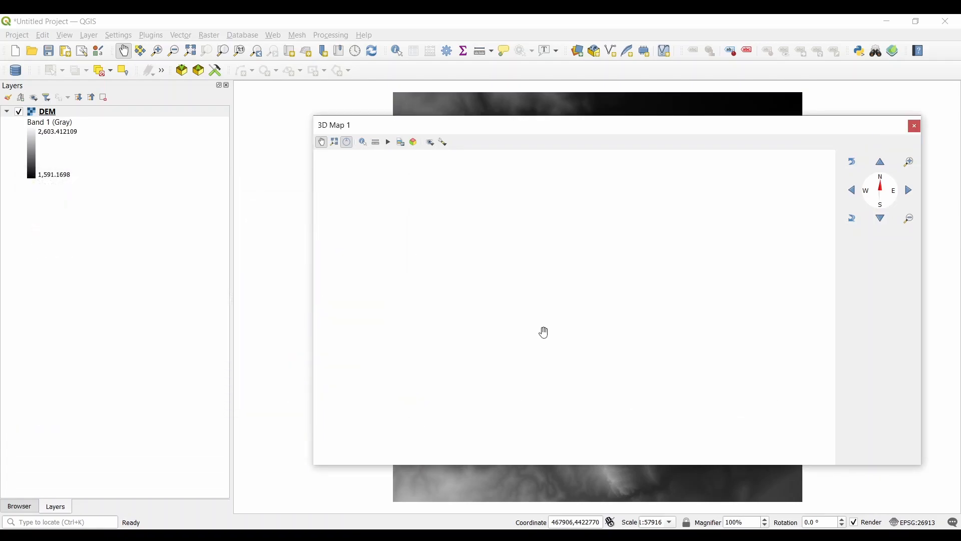